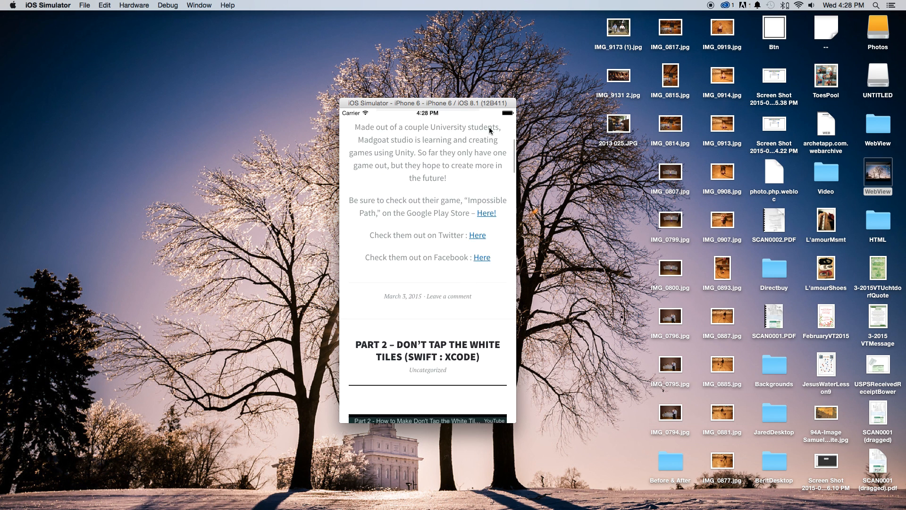
# Rerun the WebView app after reviewing HtmlCode.html, bringing up the 'Stop WebView?' alert.
pyautogui.scroll(-3)
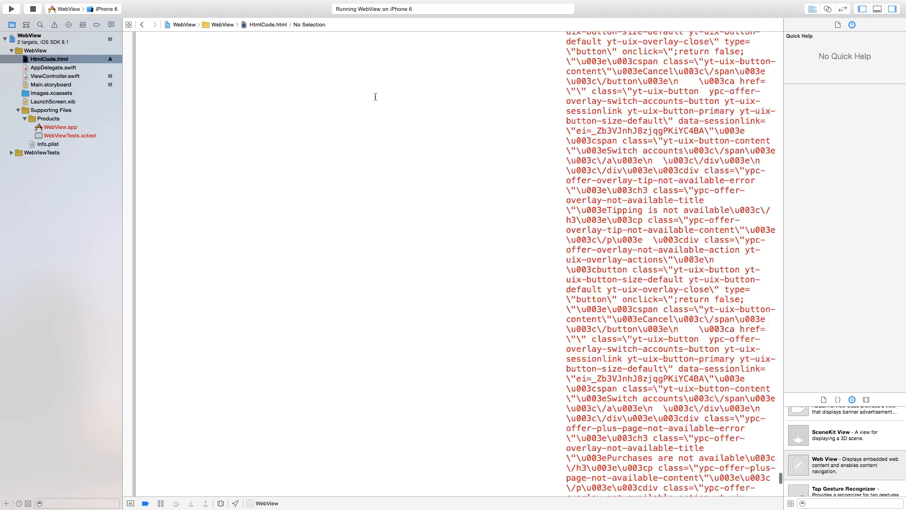
pyautogui.click(10, 8)
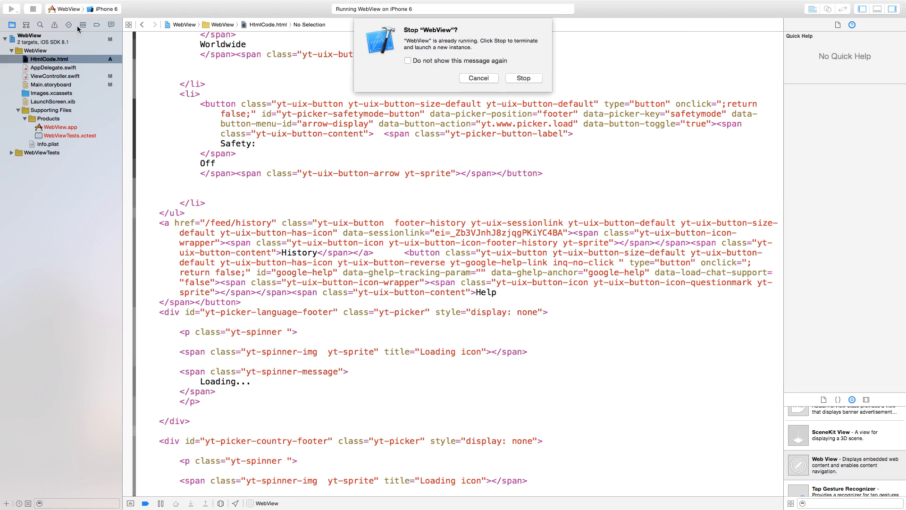
# Start a new Xcode project using the Single View Application template.
pyautogui.click(523, 78)
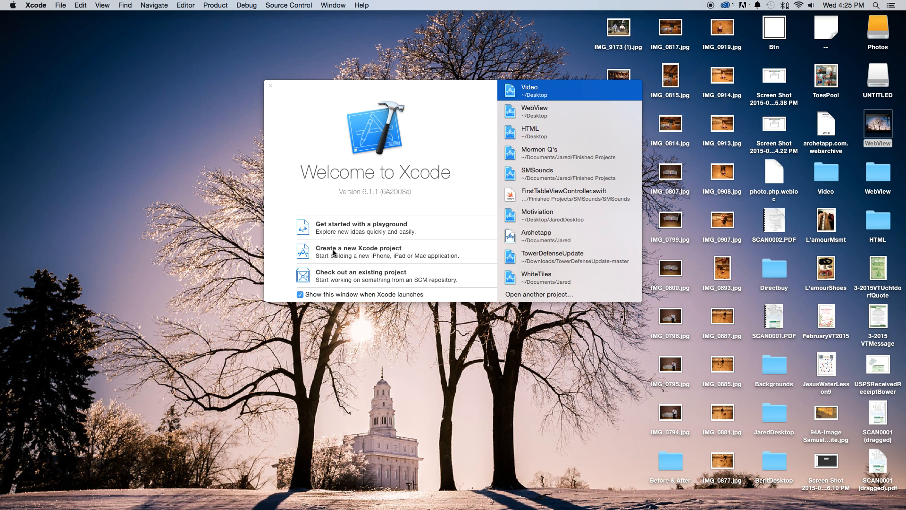
pyautogui.click(358, 251)
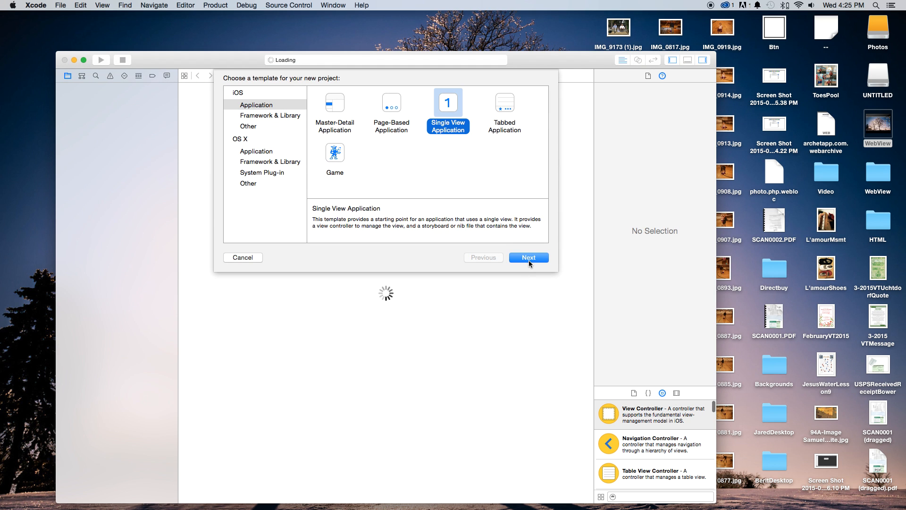
pyautogui.click(527, 257)
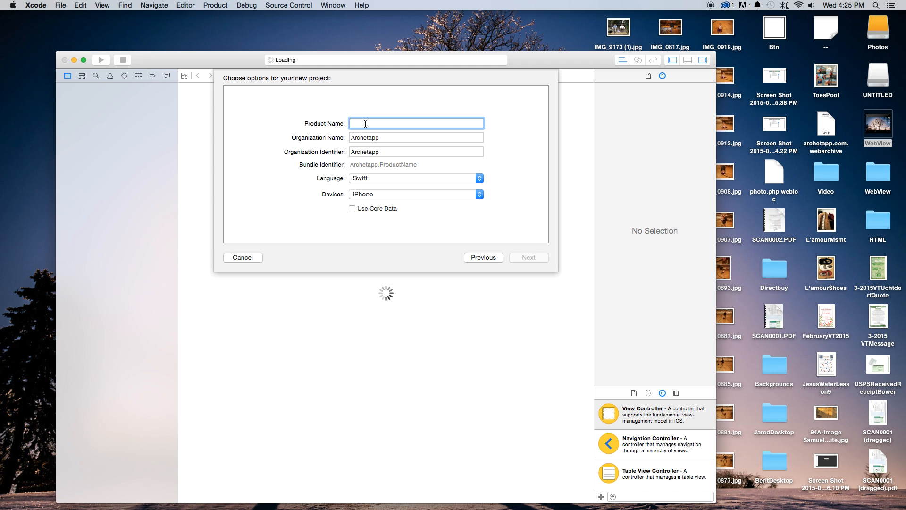
# Name the project WebView, save it to the desktop and show its general settings.
pyautogui.write('WebVi')
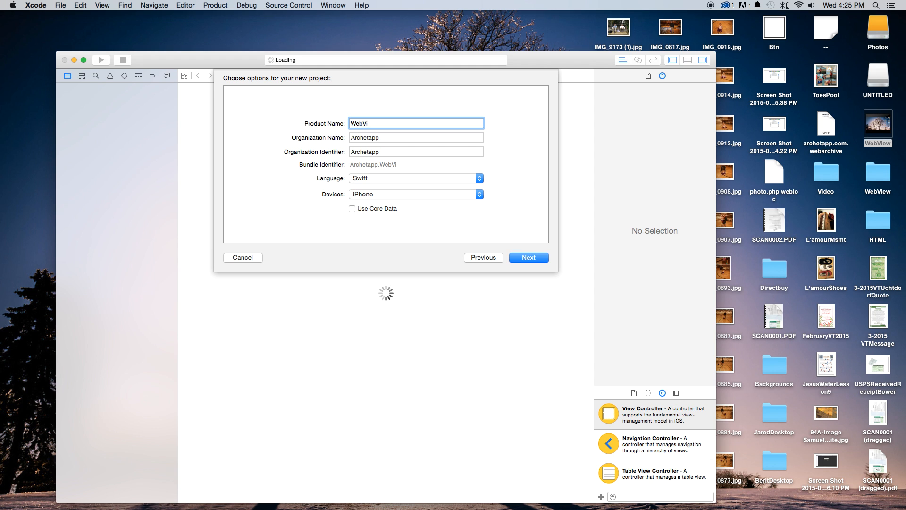
pyautogui.write('ew')
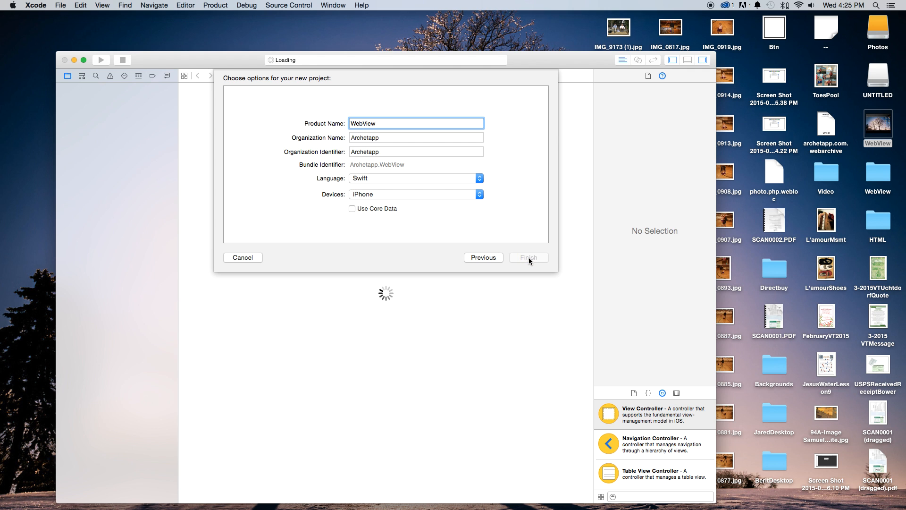
pyautogui.click(527, 257)
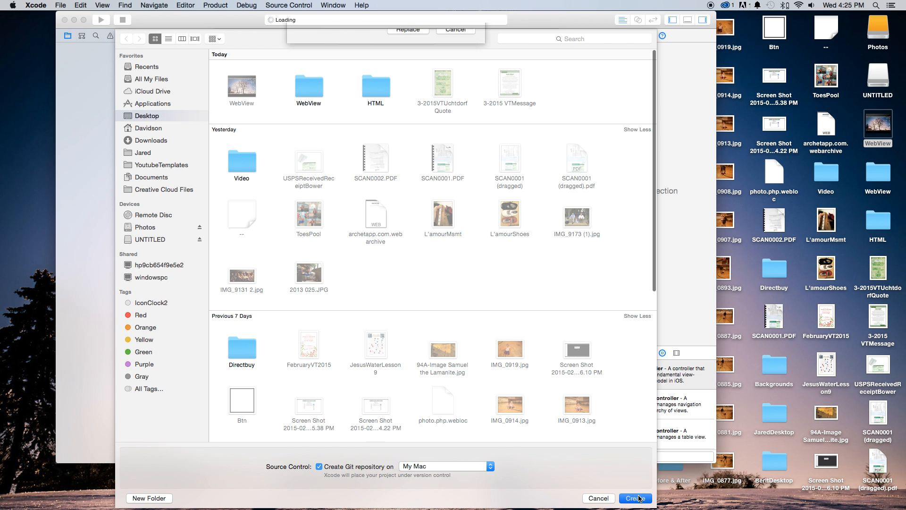
pyautogui.click(635, 498)
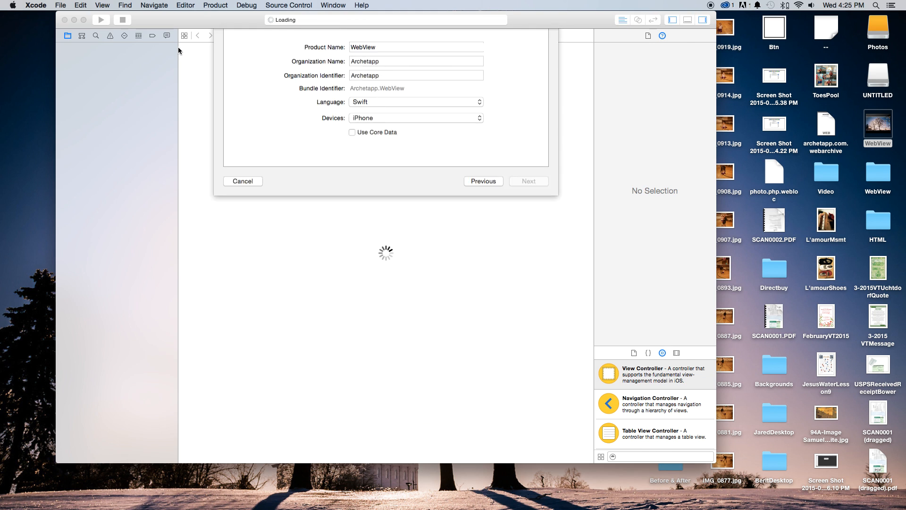
pyautogui.click(528, 181)
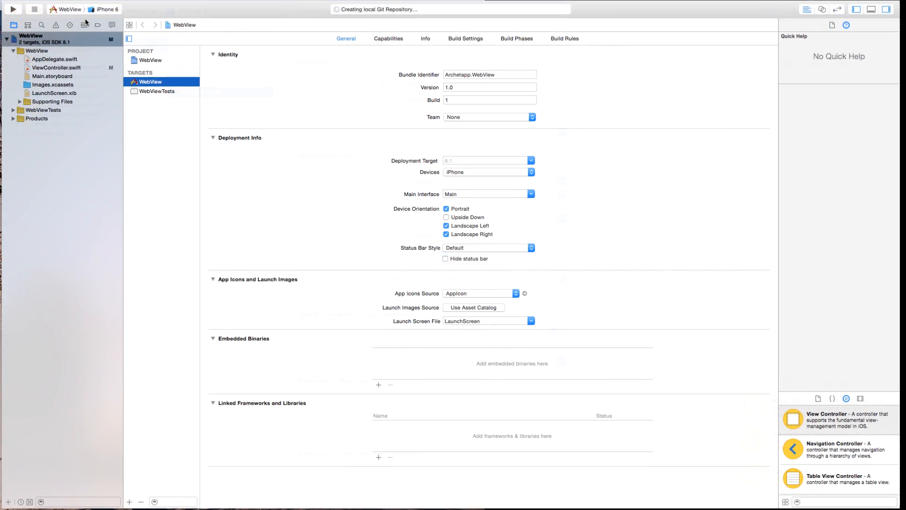
# Place a Web View from the Object Library filling the view controller in Main.storyboard.
pyautogui.click(52, 75)
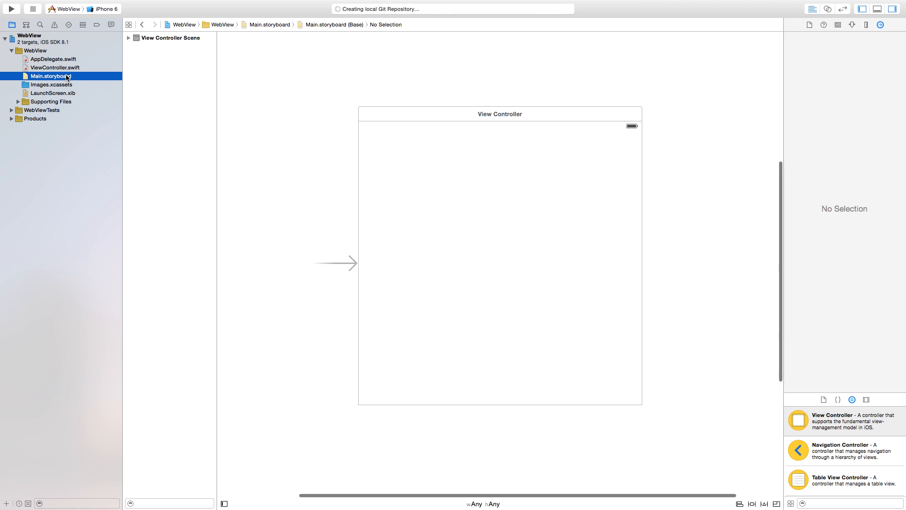
pyautogui.scroll(-3)
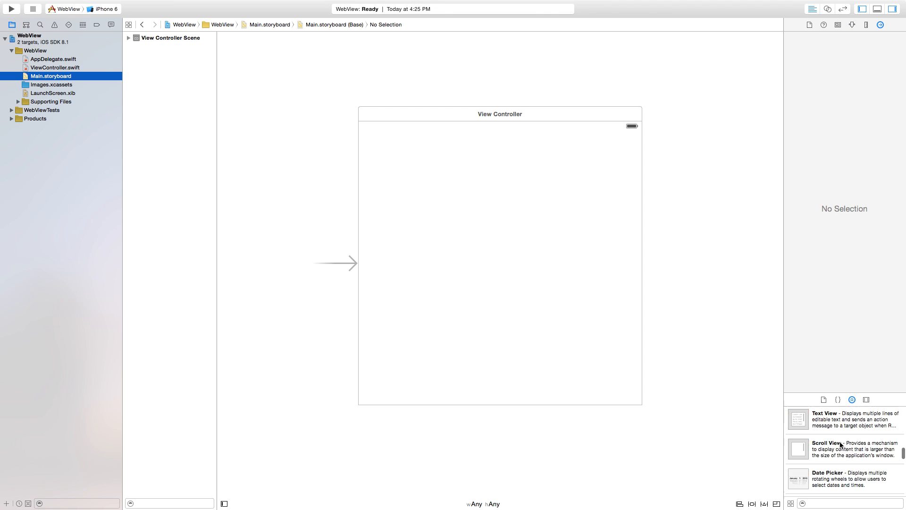
pyautogui.scroll(-3)
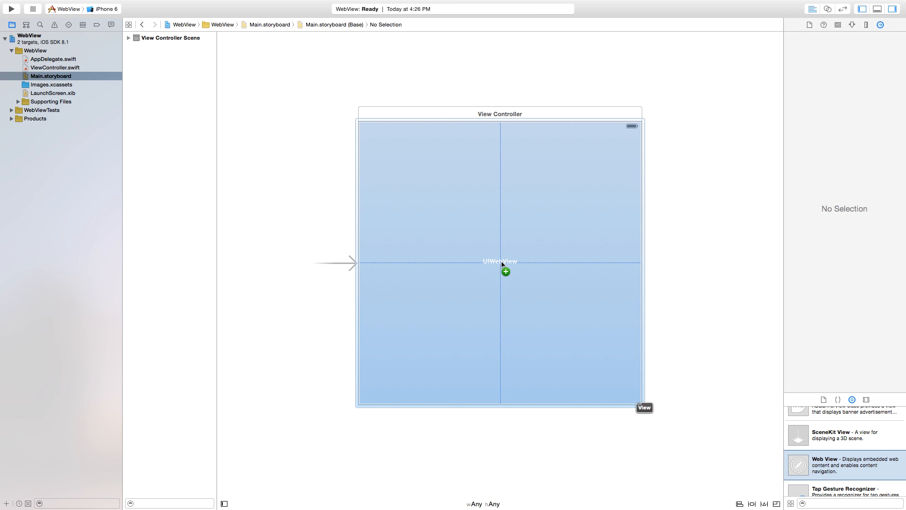
pyautogui.click(506, 271)
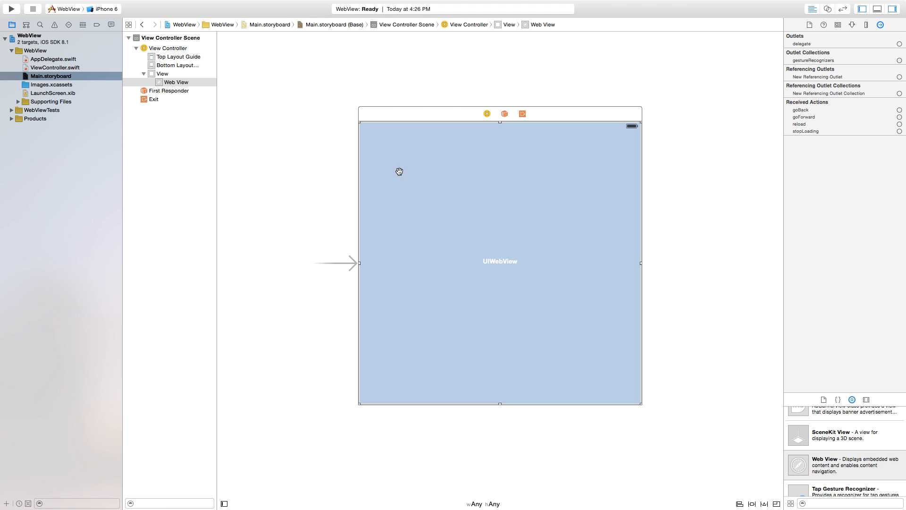
pyautogui.moveTo(498, 123)
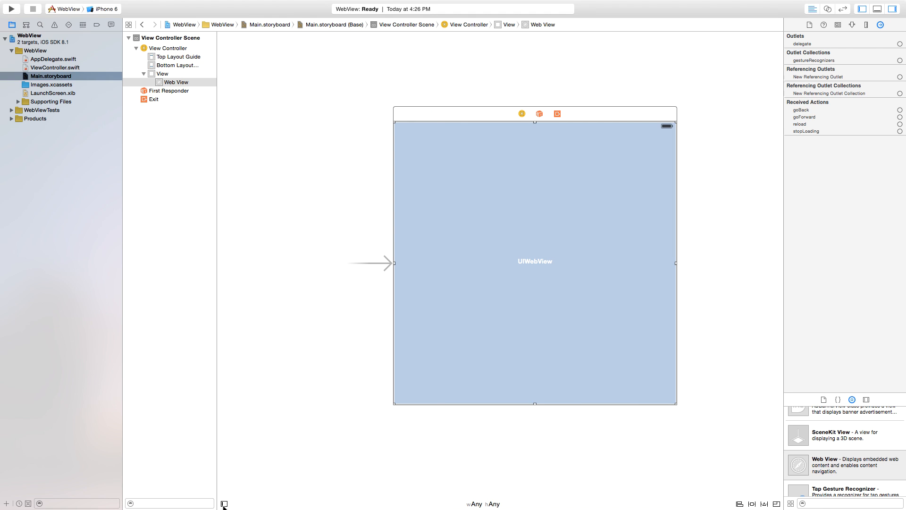
pyautogui.moveTo(425, 362)
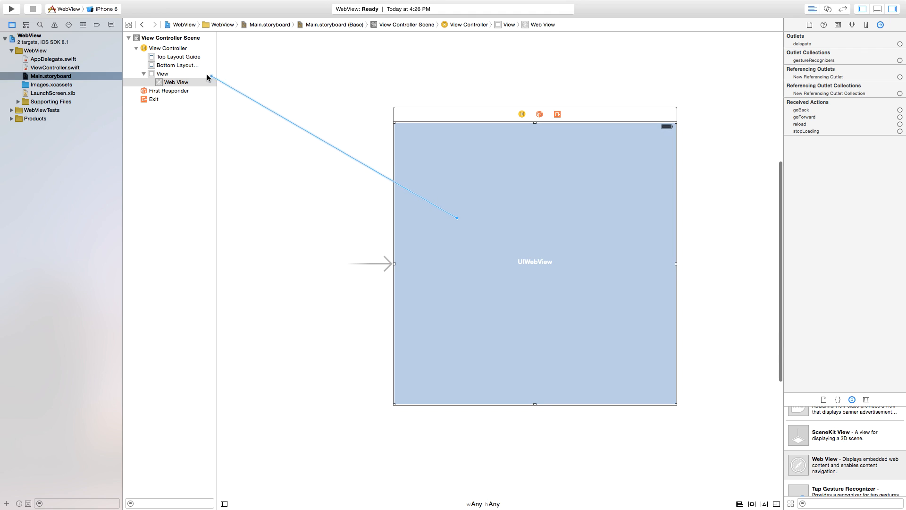
# Add Equal Widths, Equal Heights, Center Horizontally and Center Vertically constraints to the web view.
pyautogui.click(162, 74)
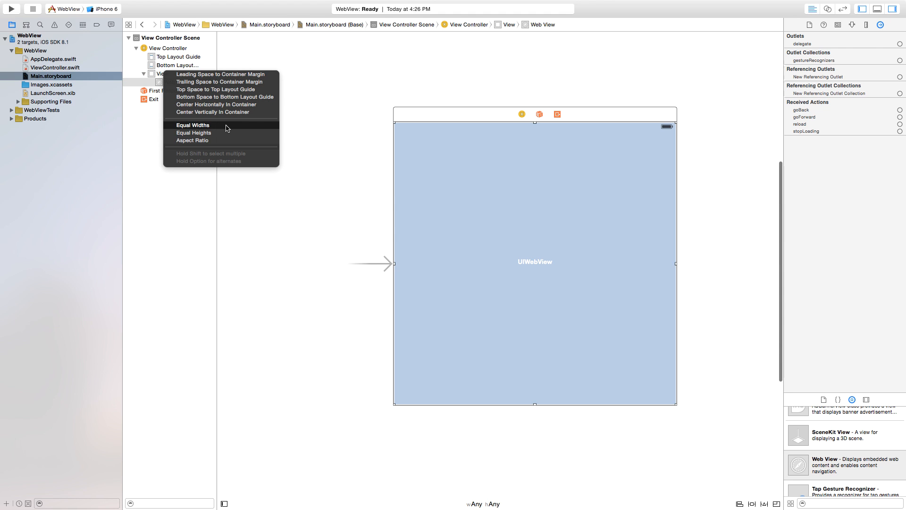
pyautogui.moveTo(199, 135)
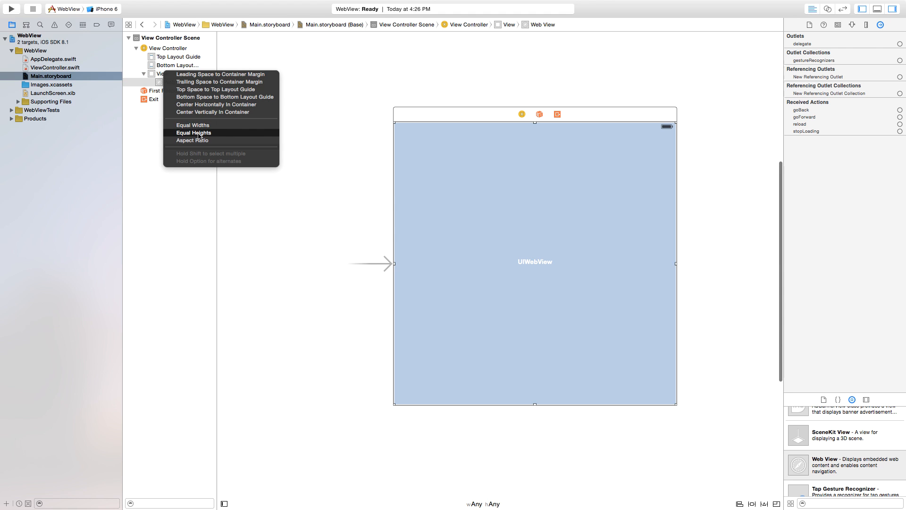
pyautogui.moveTo(193, 125)
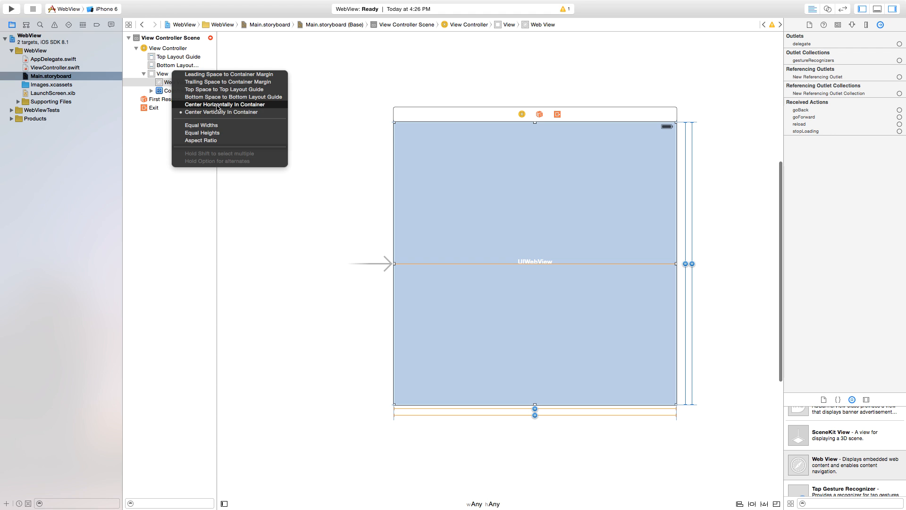
pyautogui.click(224, 105)
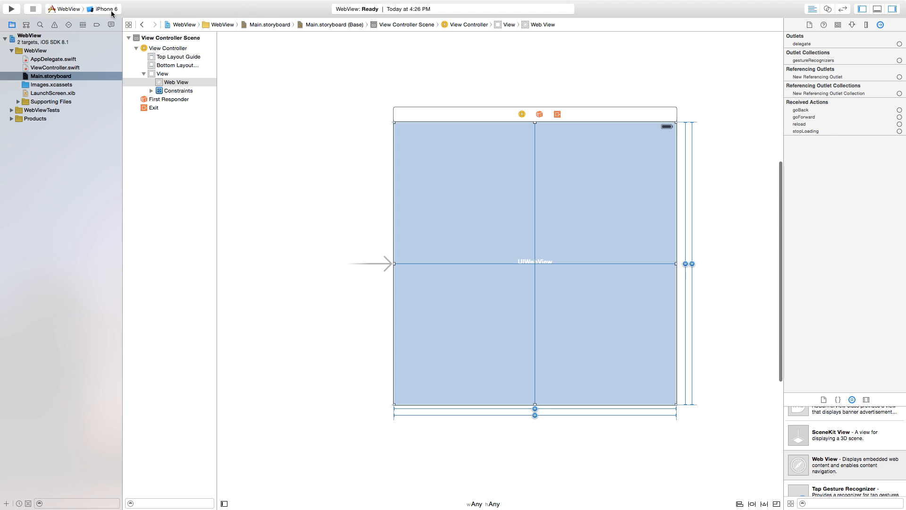
pyautogui.moveTo(828, 9)
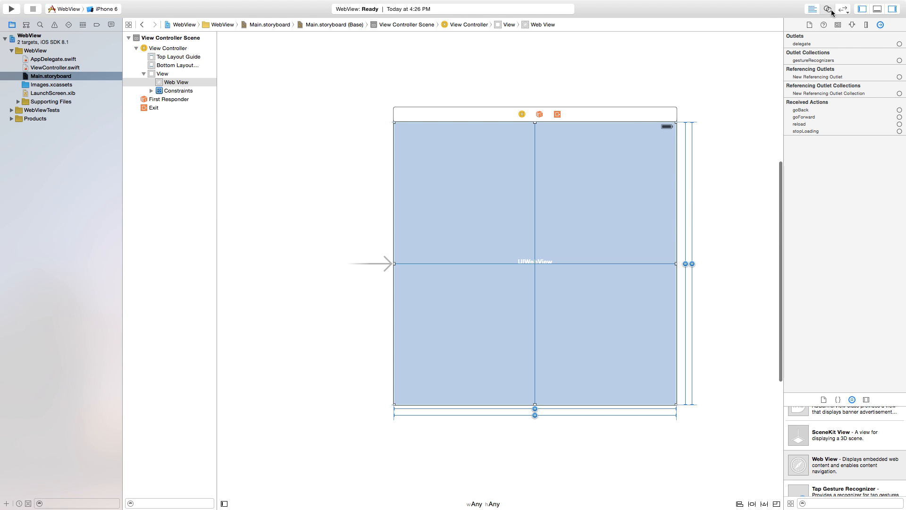
# Connect the web view as an outlet named WebView in ViewController.swift via the Assistant Editor.
pyautogui.click(826, 9)
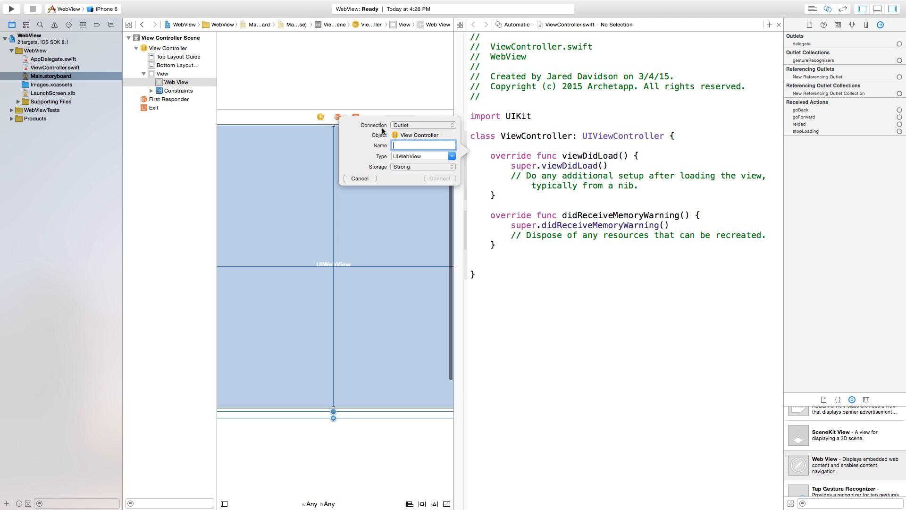
pyautogui.moveTo(399, 145)
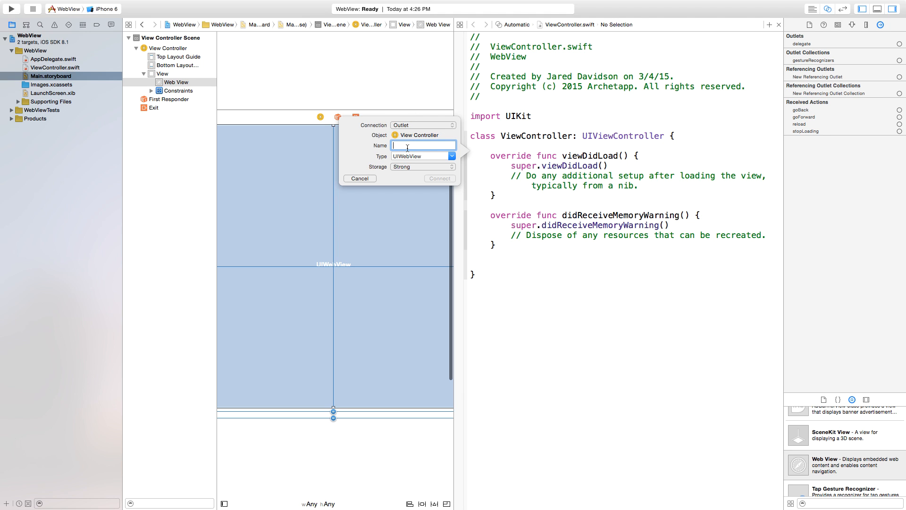
pyautogui.write('WebView')
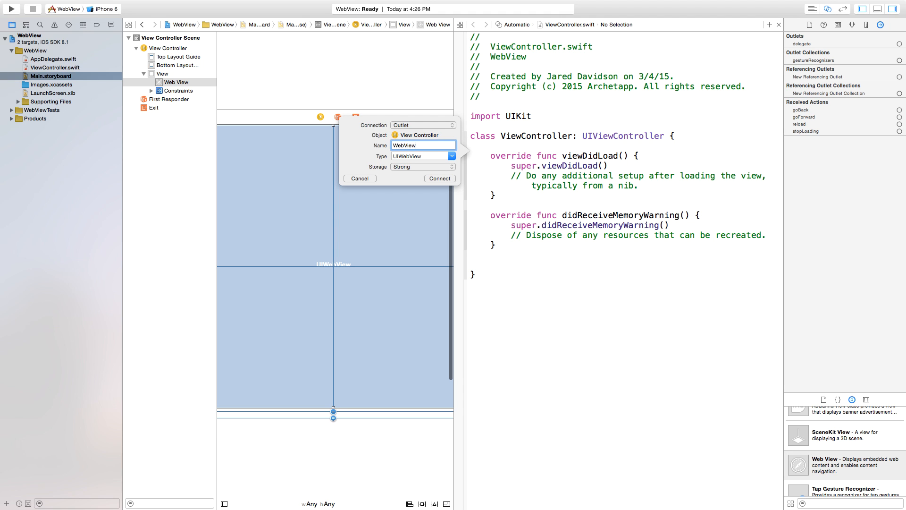
pyautogui.click(439, 178)
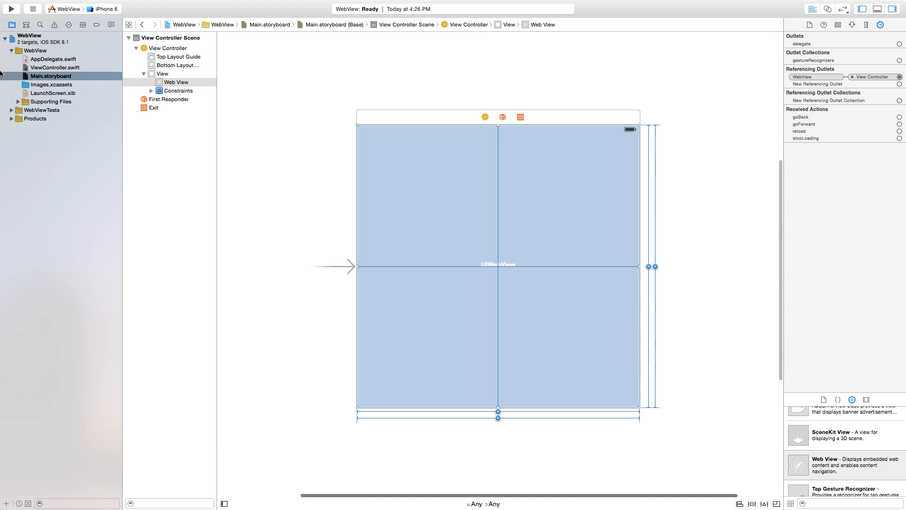
pyautogui.click(55, 67)
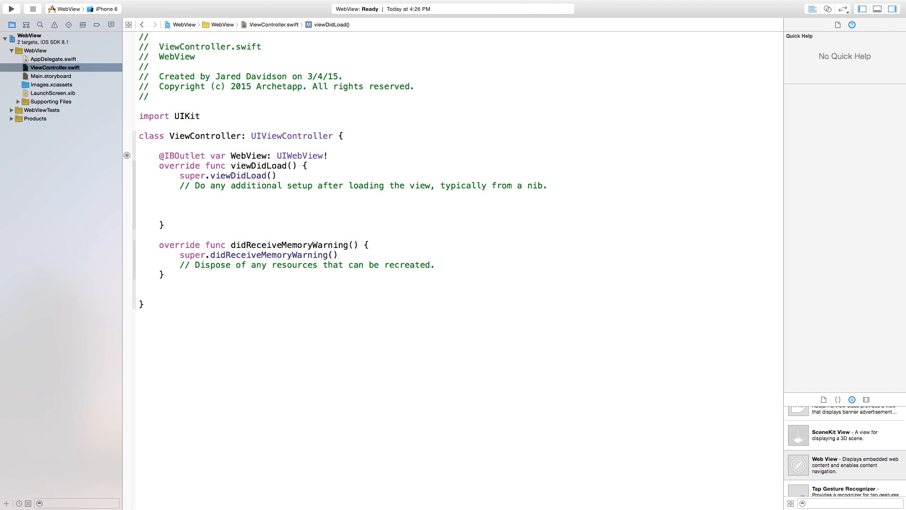
pyautogui.click(179, 215)
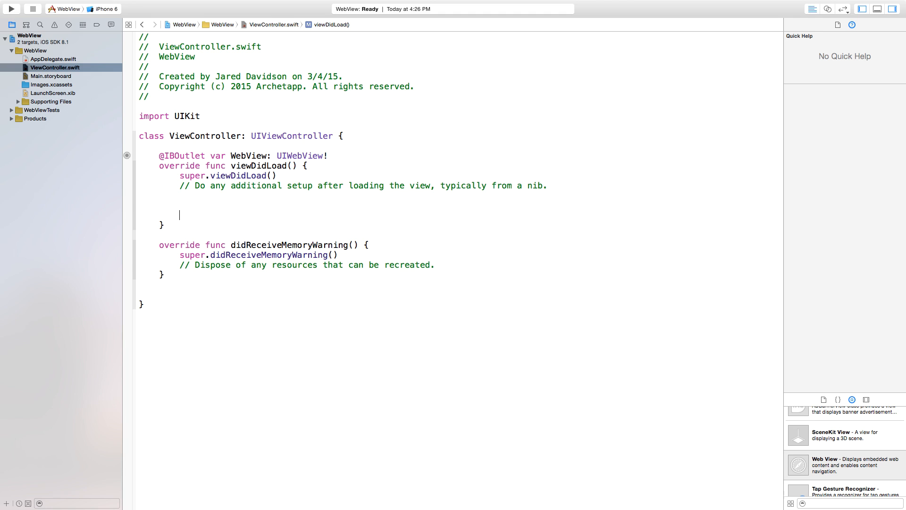
pyautogui.write('var')
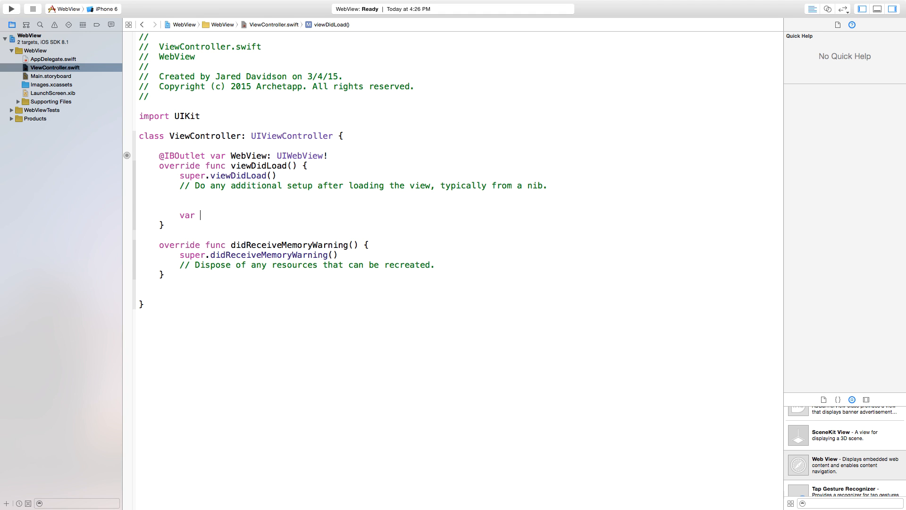
pyautogui.write('URL')
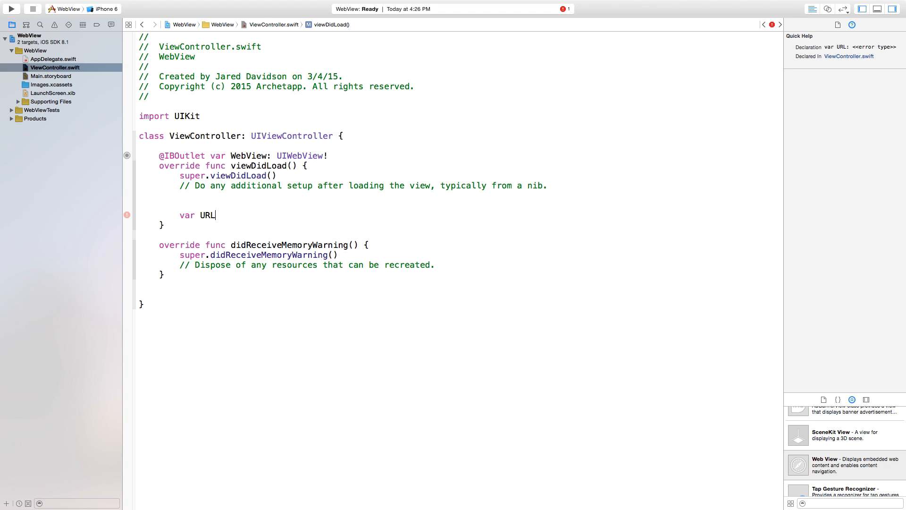
pyautogui.write('=')
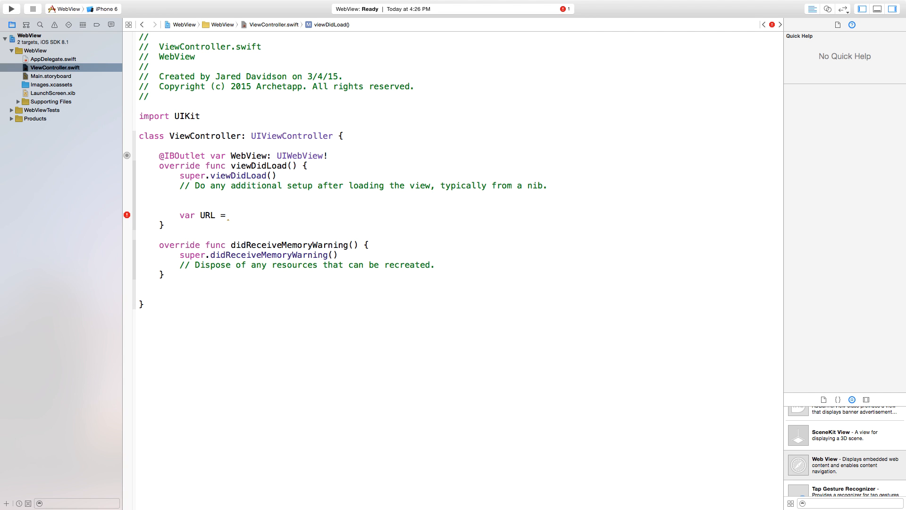
pyautogui.write('NSURL(string: String')
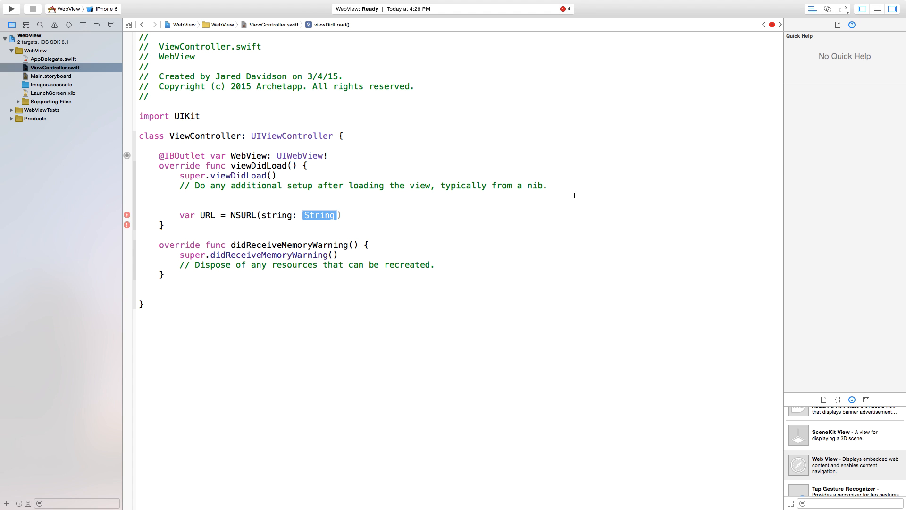
pyautogui.write('""')
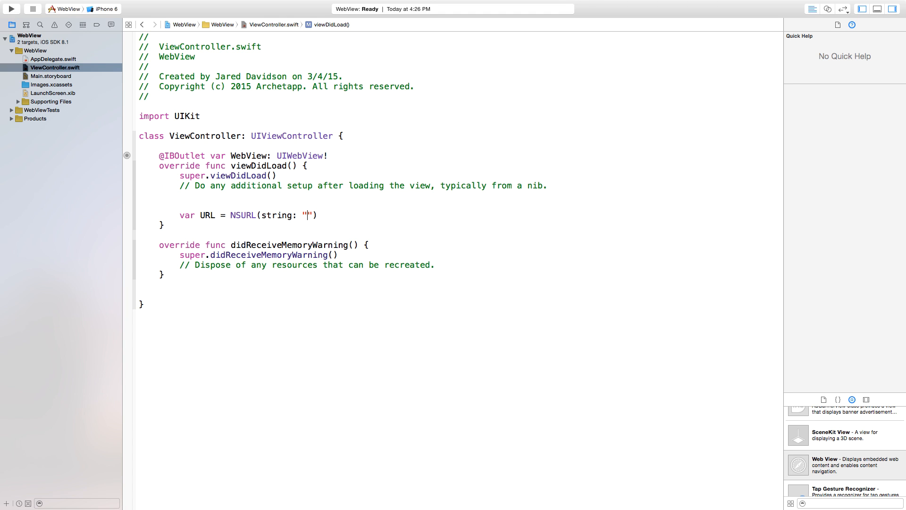
pyautogui.write('http://')
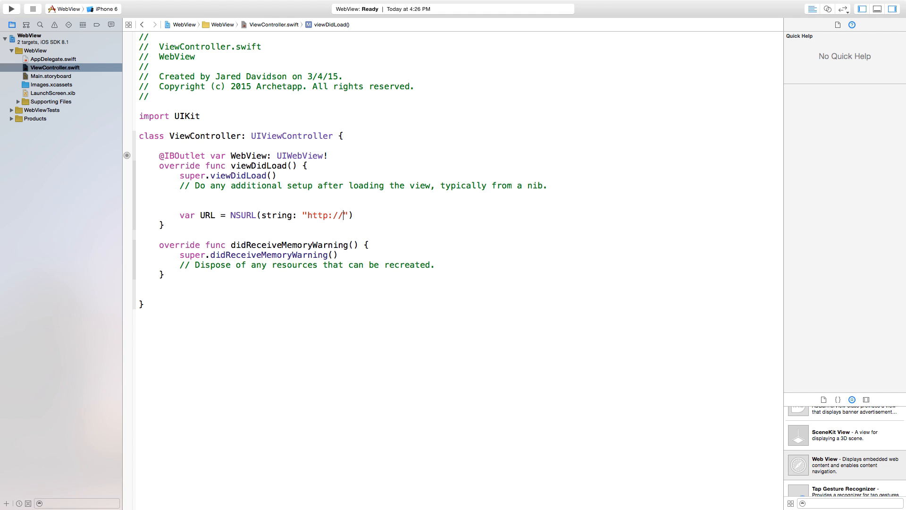
pyautogui.write('www.')
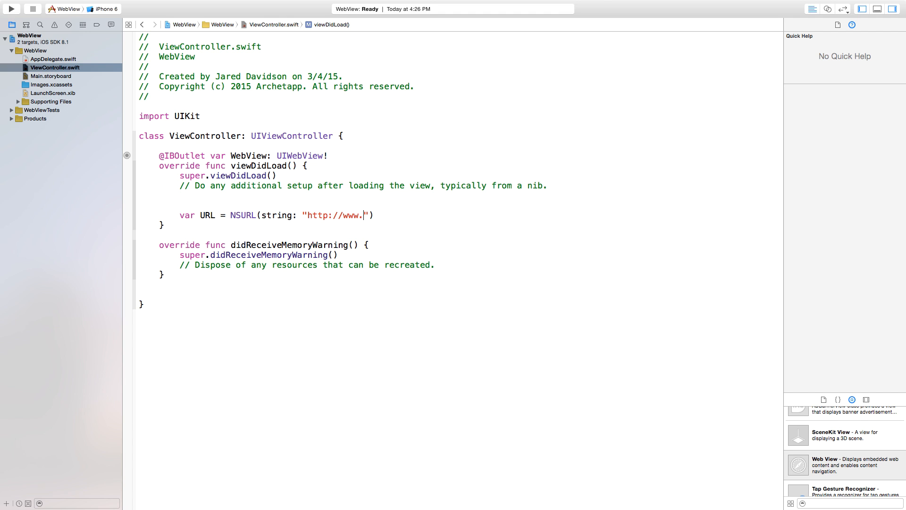
pyautogui.write('archetapp.com')
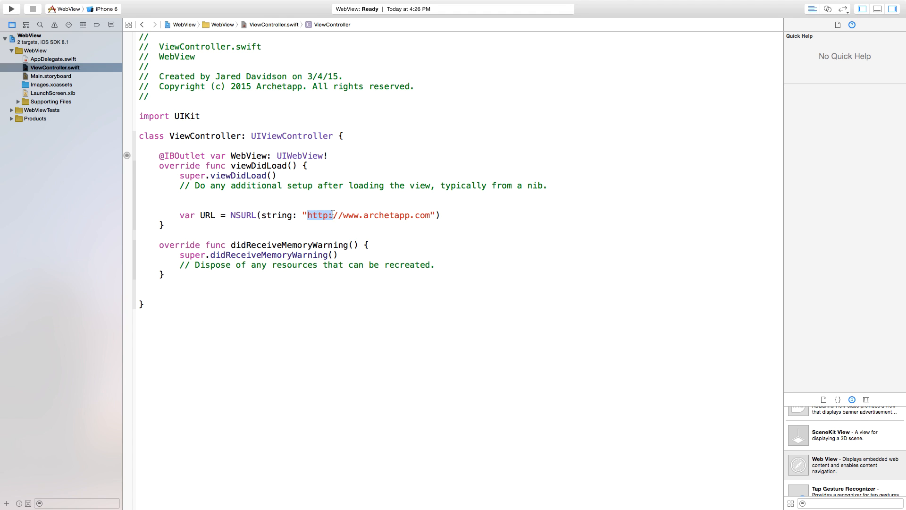
pyautogui.click(346, 215)
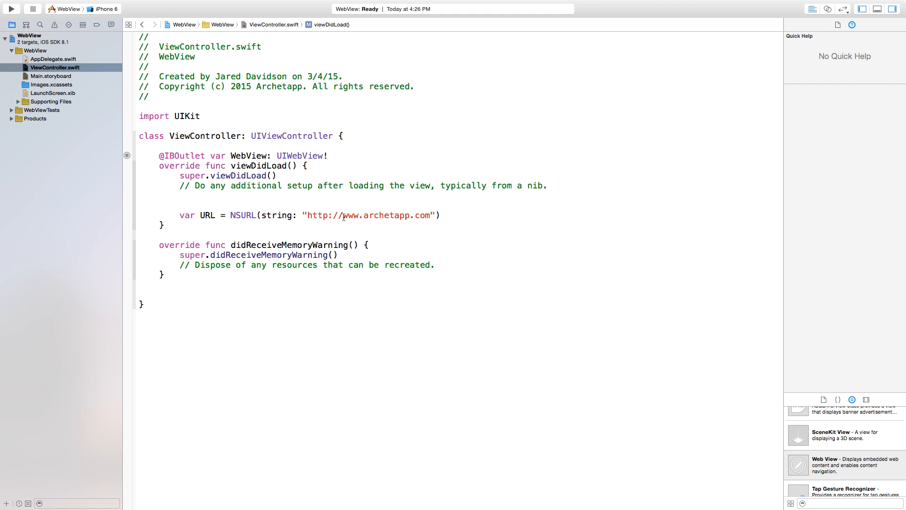
pyautogui.press('Return')
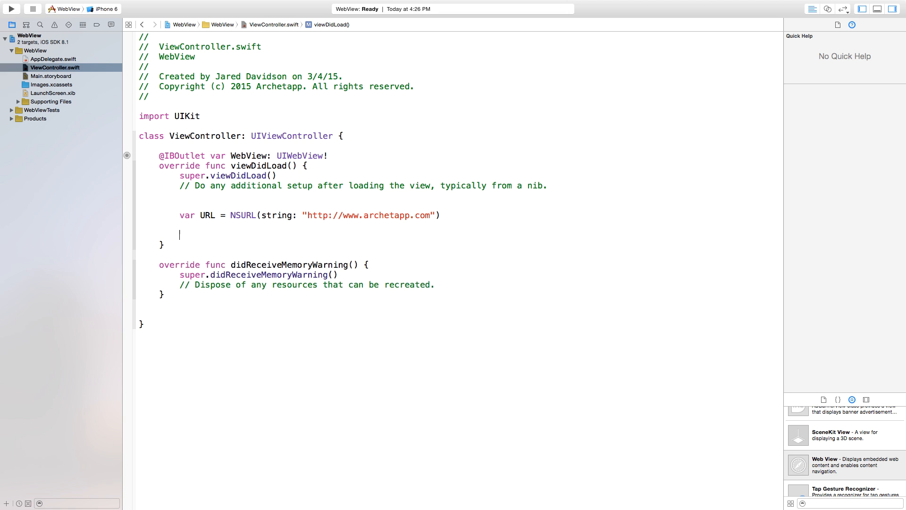
# Add WebView.loadRequest(NSURLRequest(URL: URL!)) below the URL declaration.
pyautogui.write('WebView')
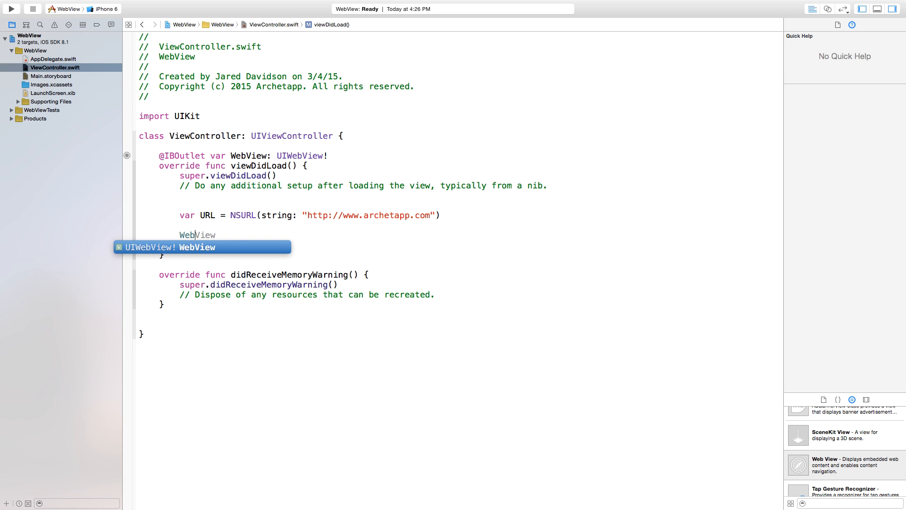
pyautogui.write('.loadRequest(request: NSURLRequest')
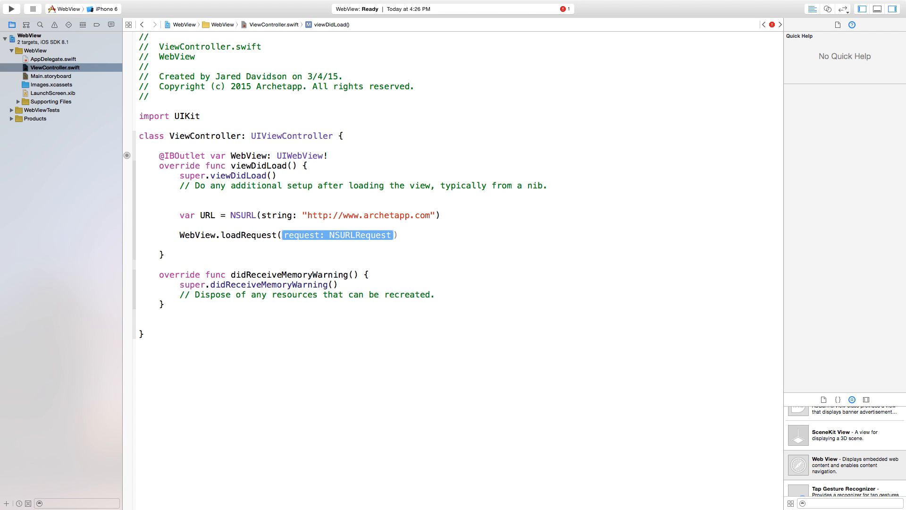
pyautogui.write('NSURLRequest(URL: URL')
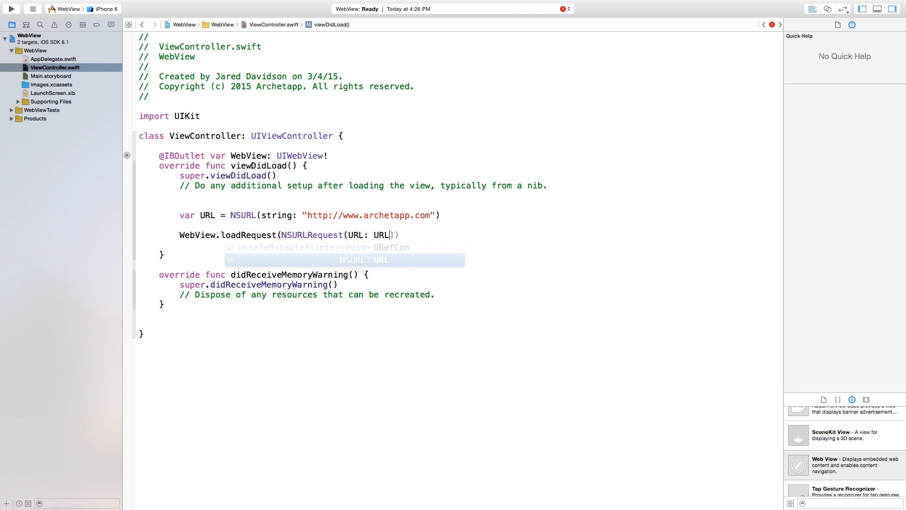
pyautogui.write('!')
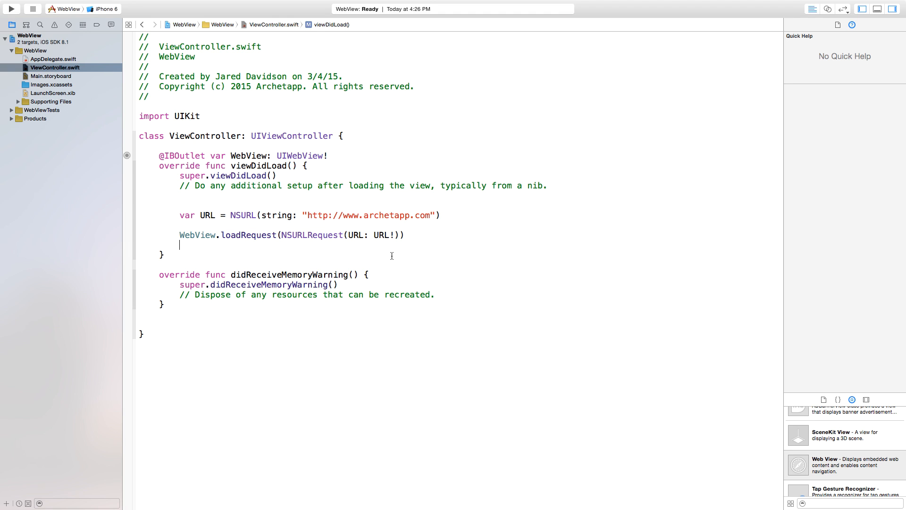
pyautogui.moveTo(11, 10)
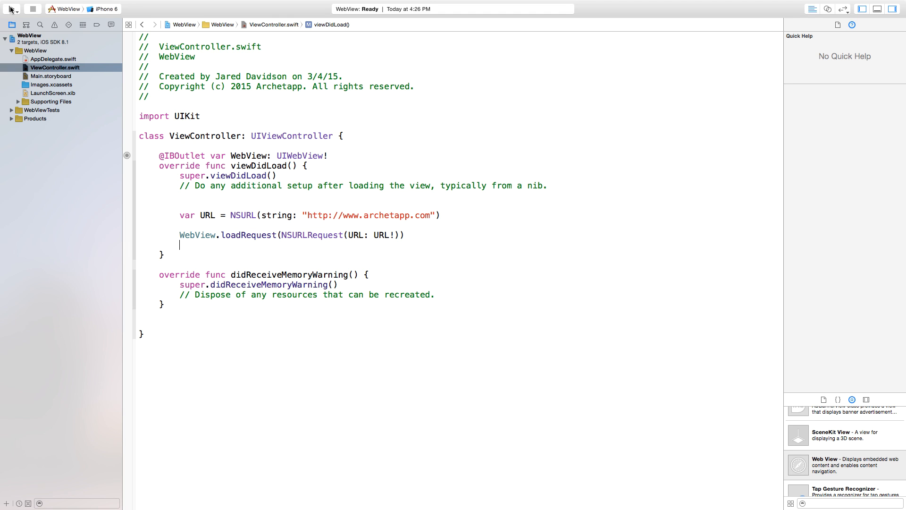
# Build and run the app so the Simulator shows the Archetapp website, then scroll the page.
pyautogui.click(11, 9)
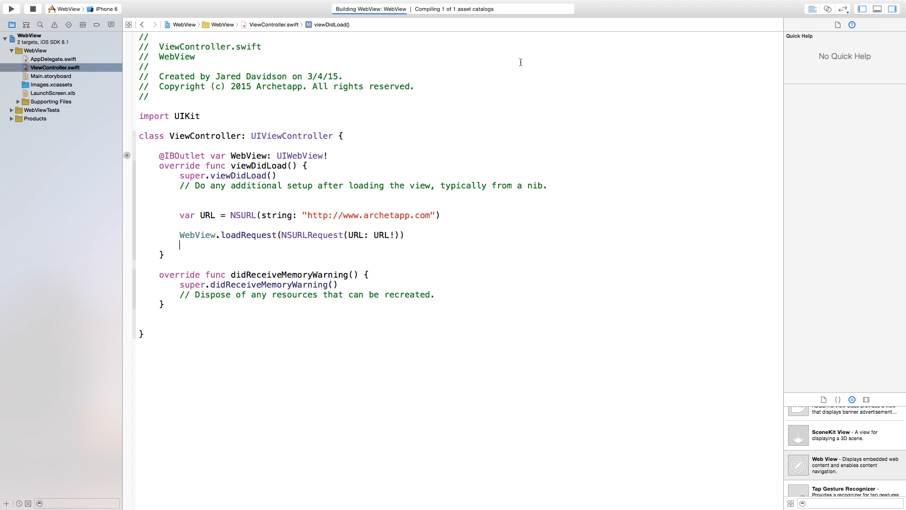
pyautogui.click(11, 8)
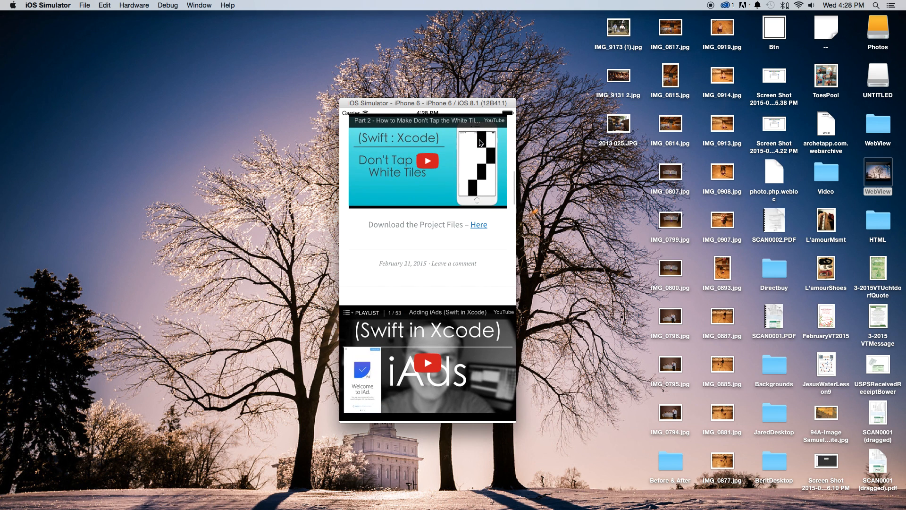
pyautogui.moveTo(405, 237)
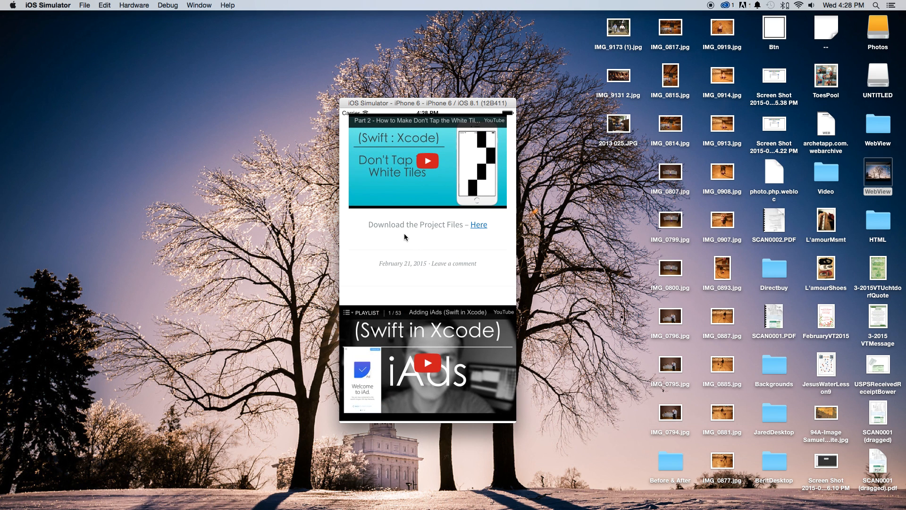
pyautogui.moveTo(448, 423)
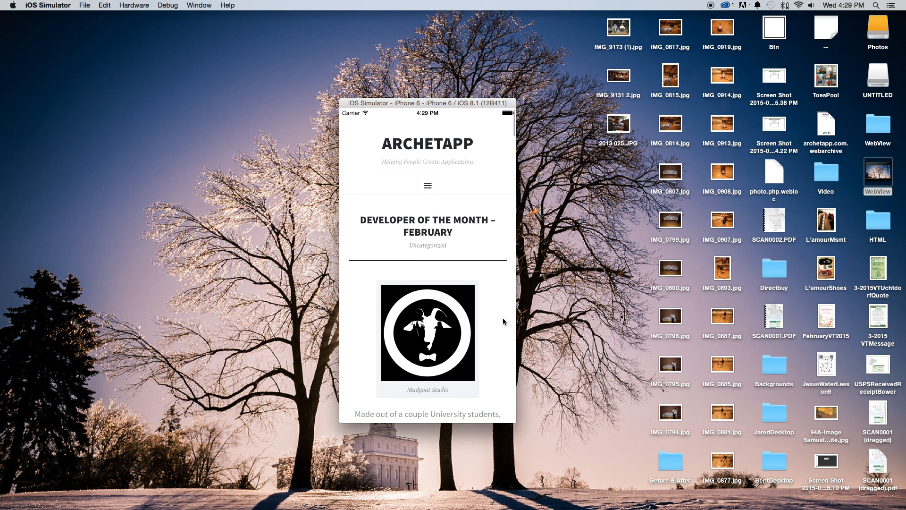
pyautogui.scroll(3)
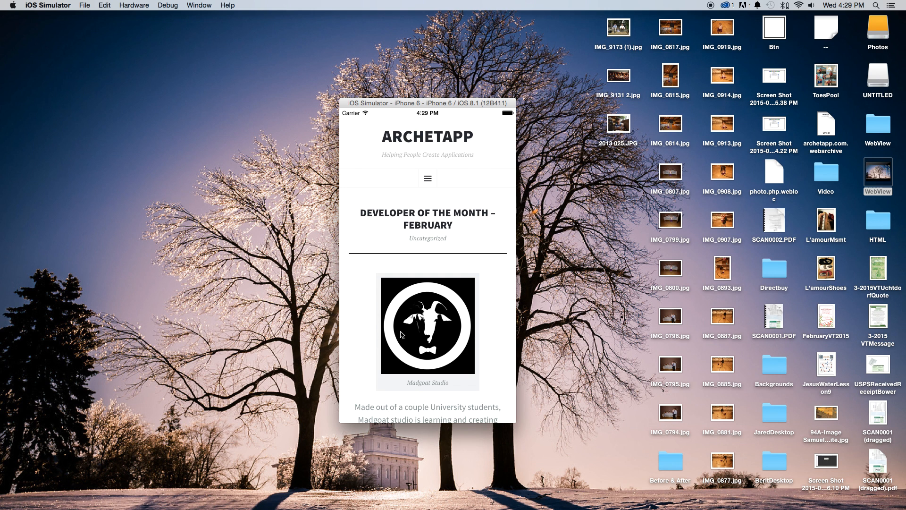
pyautogui.moveTo(429, 289)
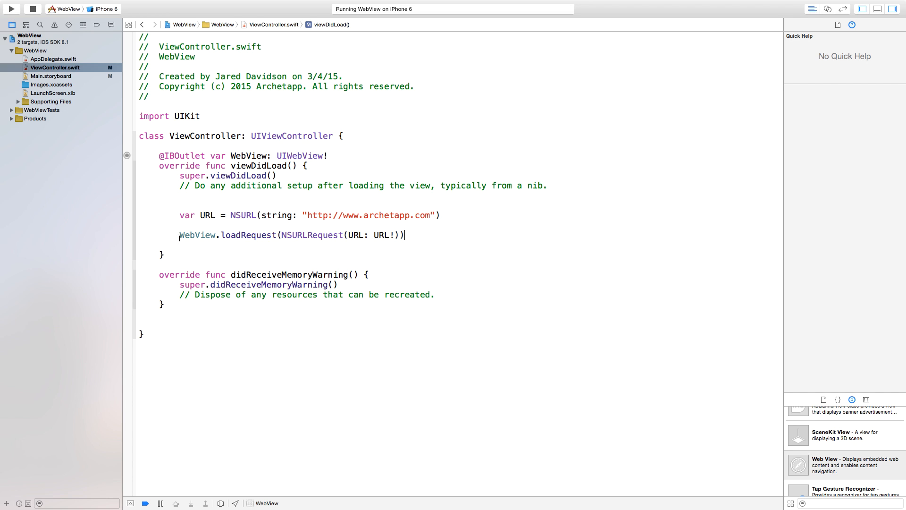
pyautogui.click(313, 235)
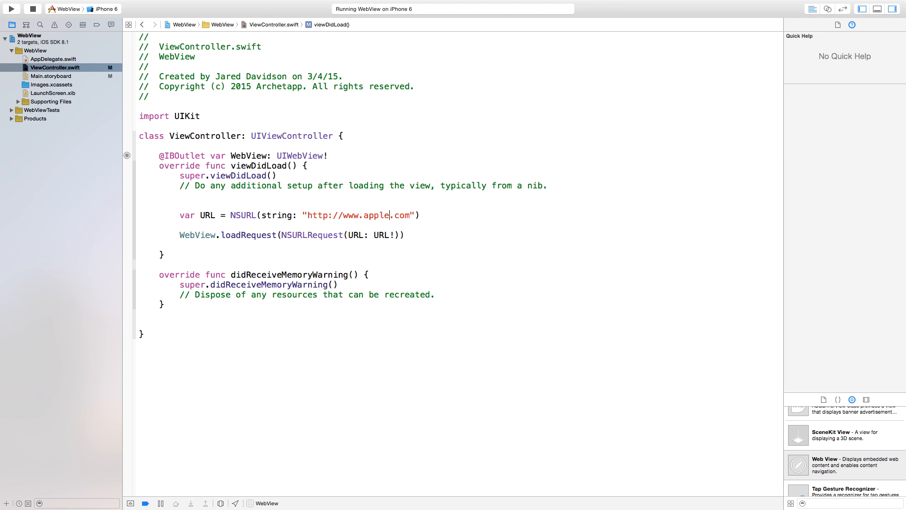
pyautogui.click(11, 8)
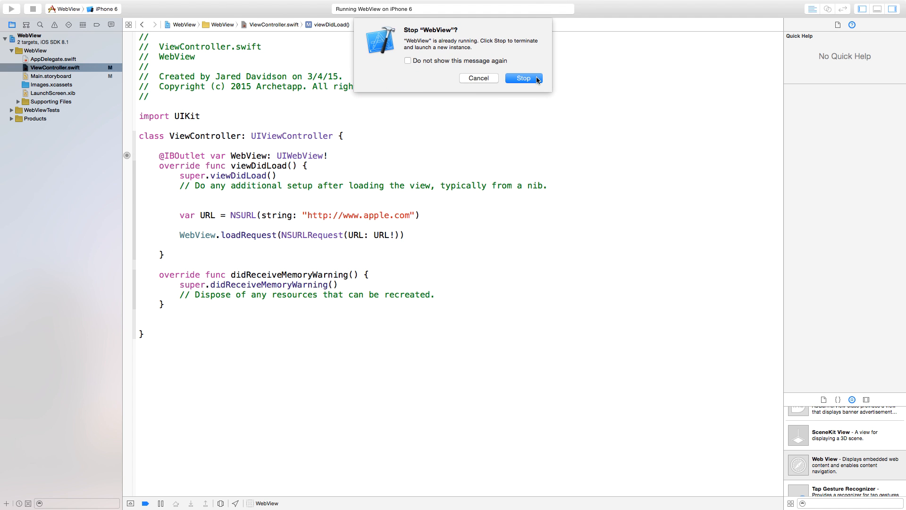
pyautogui.click(522, 78)
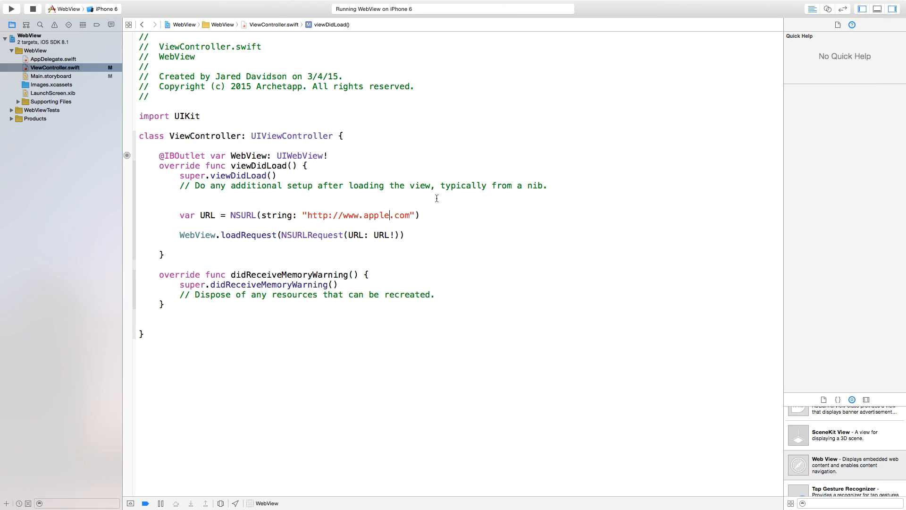
pyautogui.moveTo(409, 245)
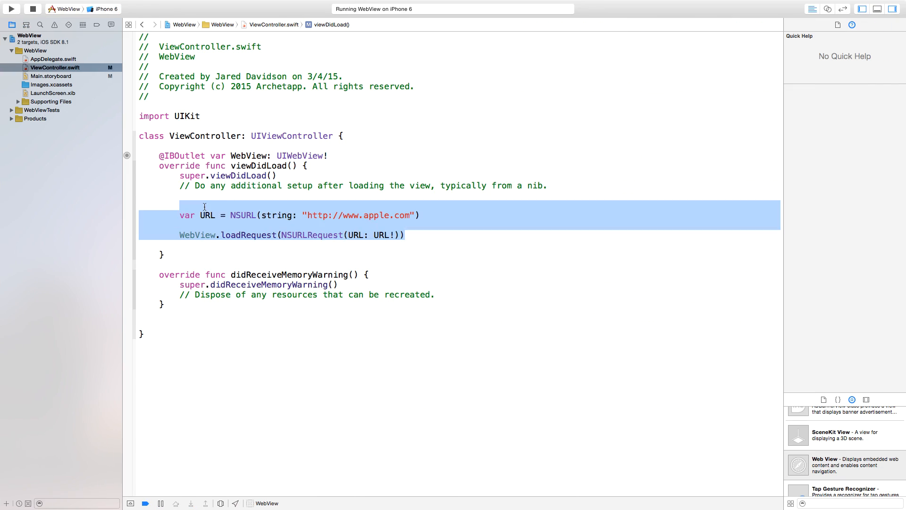
# Replace the URL lines with WebView.loadHTMLString("<html><body> Hello World!!! </body></html>", baseURL: nil).
pyautogui.press('Delete')
pyautogui.write('WebView.loadHTMLString(string: String!, baseURL: NSURL!')
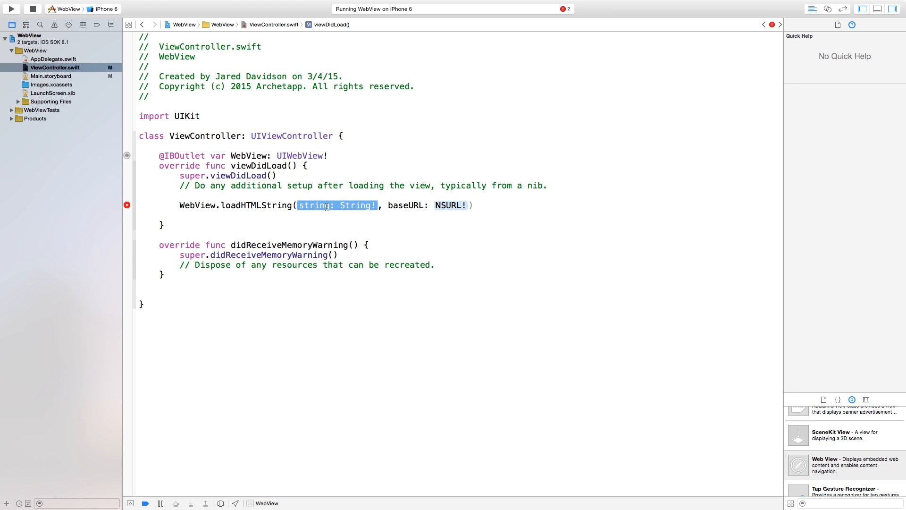
pyautogui.write('""')
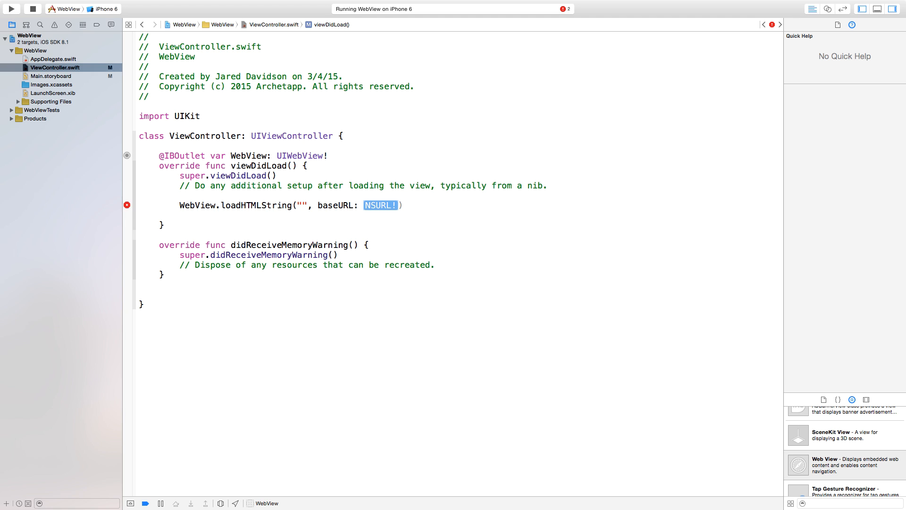
pyautogui.write('nil')
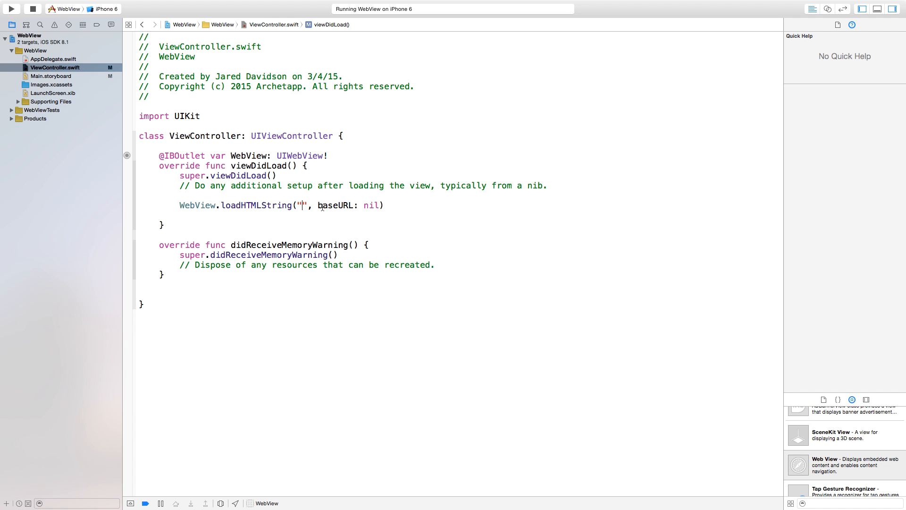
pyautogui.write('<>')
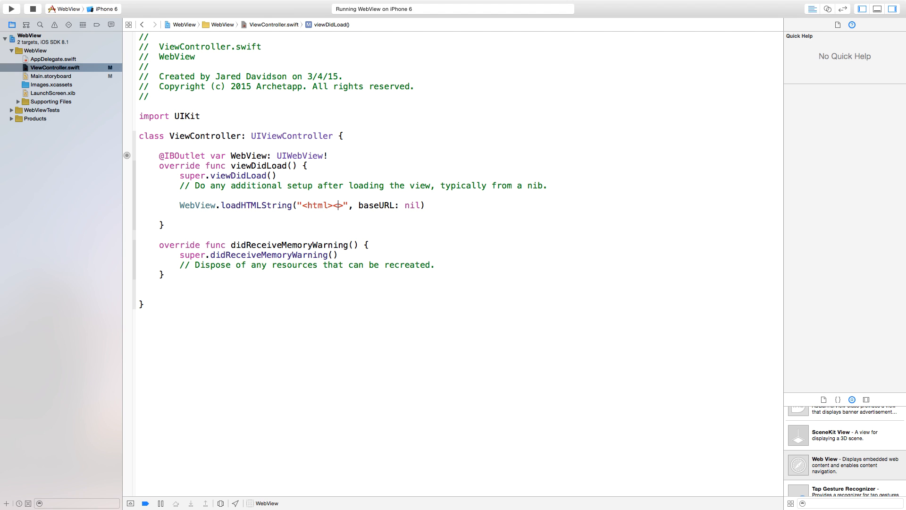
pyautogui.write('<body>')
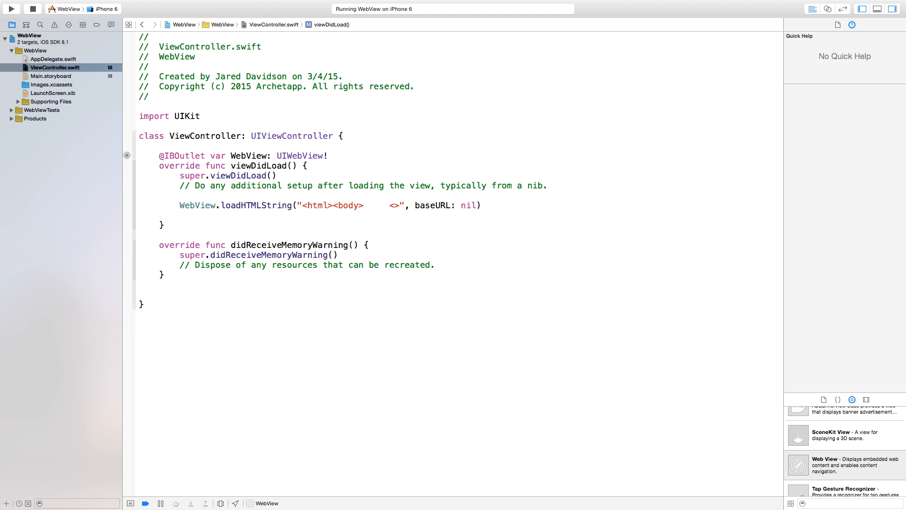
pyautogui.write('</bod')
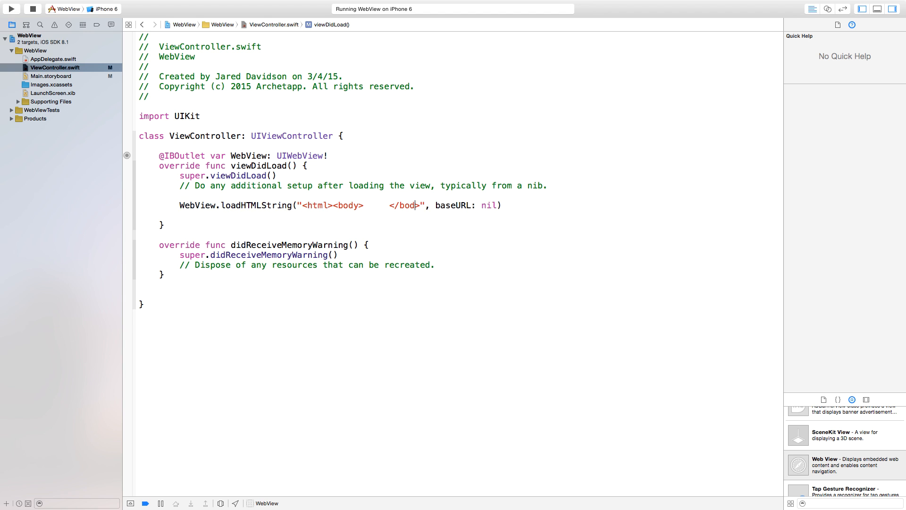
pyautogui.write('y></html')
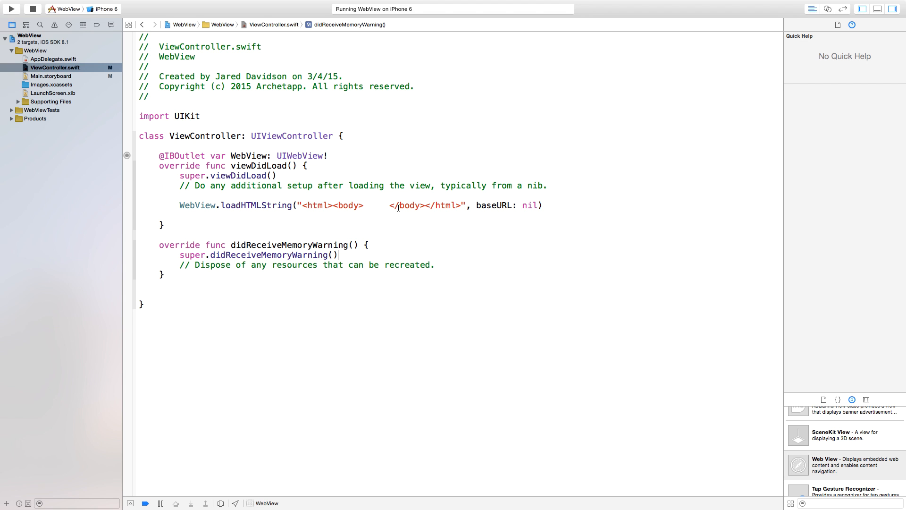
pyautogui.write('HE')
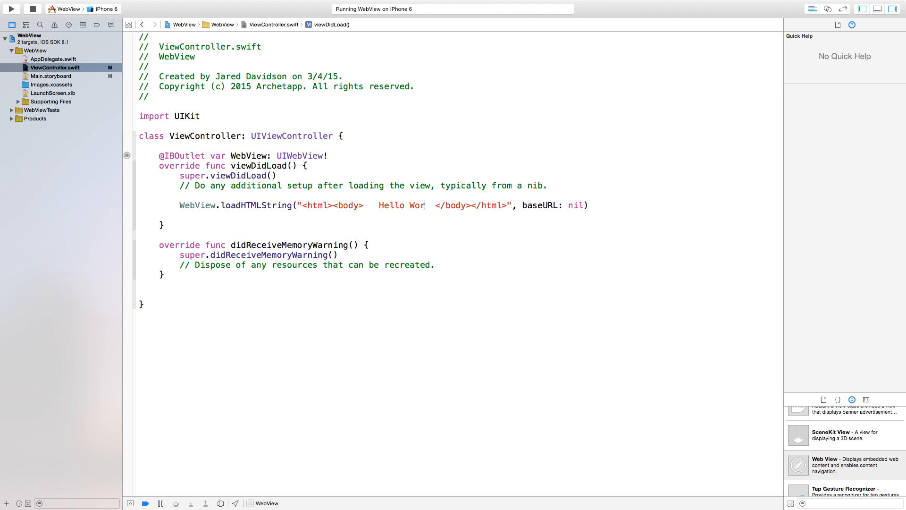
pyautogui.write('ld!!!')
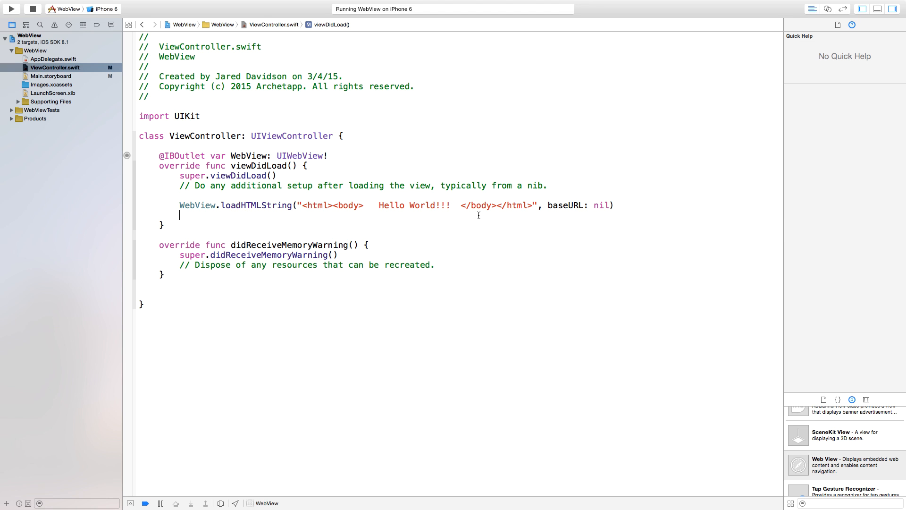
# Relaunch the app on the iPhone 6 simulator with the Hello World!!! HTML string.
pyautogui.click(10, 9)
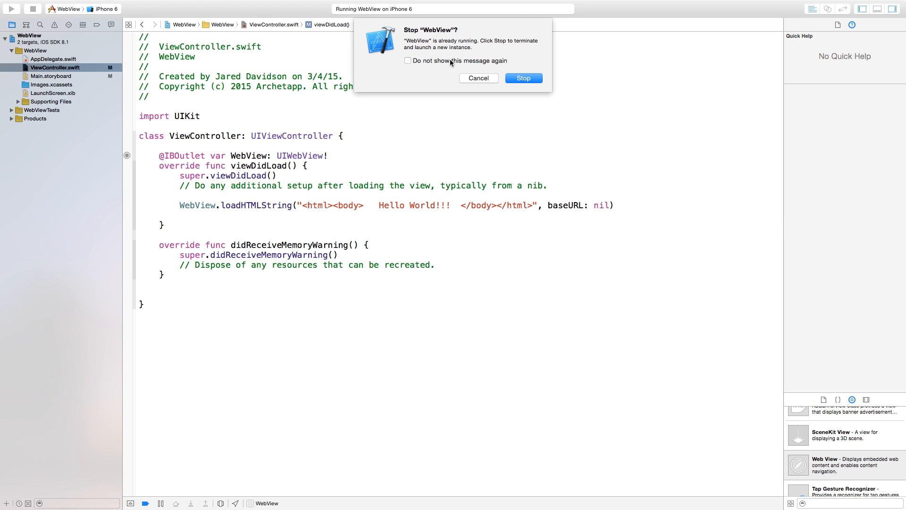
pyautogui.click(523, 78)
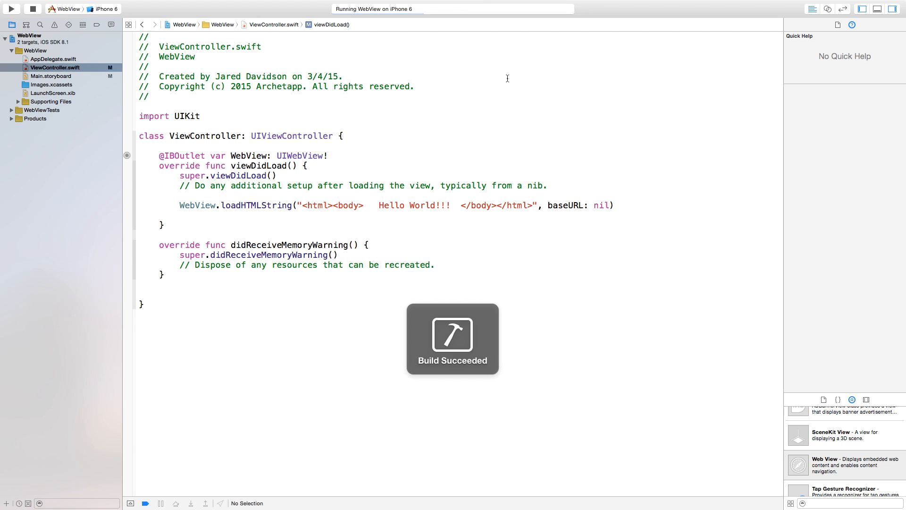
pyautogui.click(10, 9)
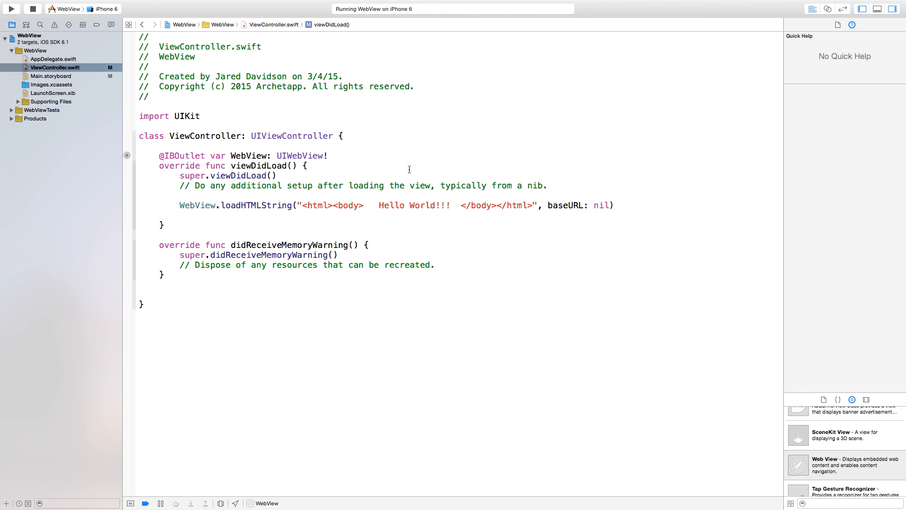
pyautogui.moveTo(370, 206)
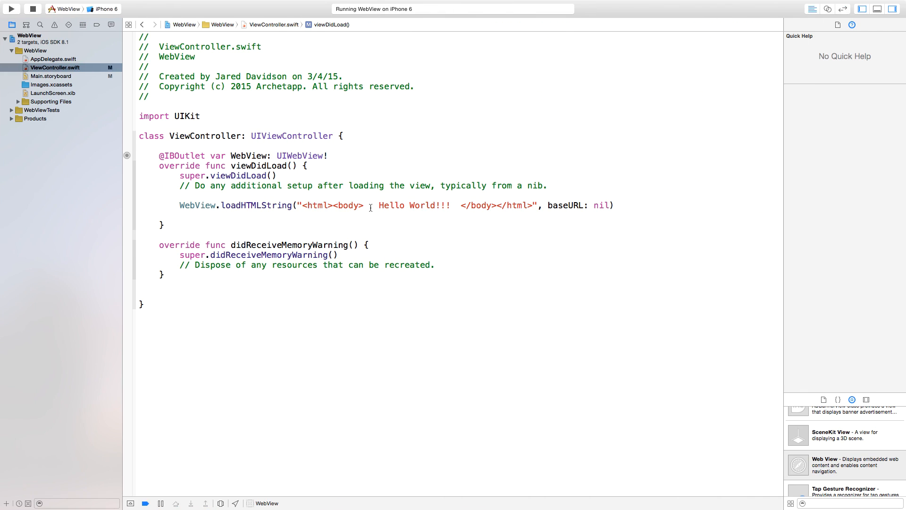
# Wrap Hello World!!! in <h1> tags and relaunch the rebuilt app on iPhone 6.
pyautogui.write('<h1>')
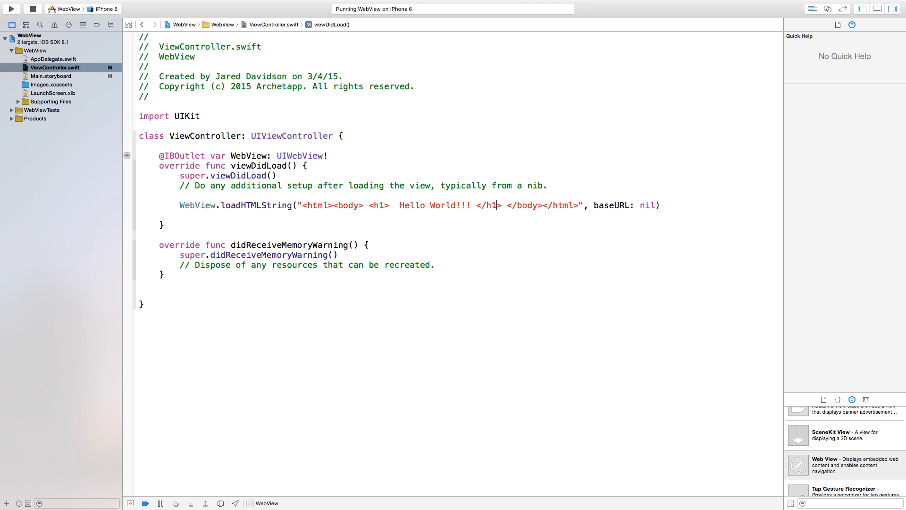
pyautogui.click(11, 9)
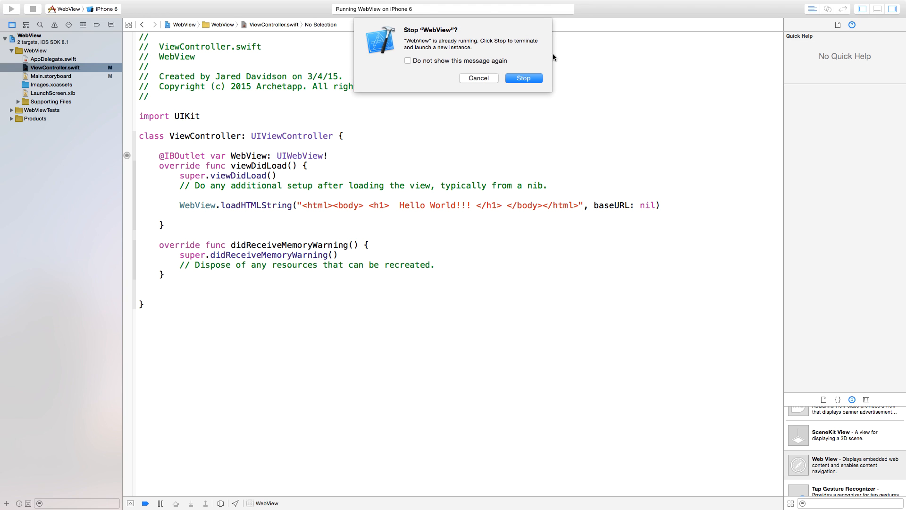
pyautogui.click(523, 78)
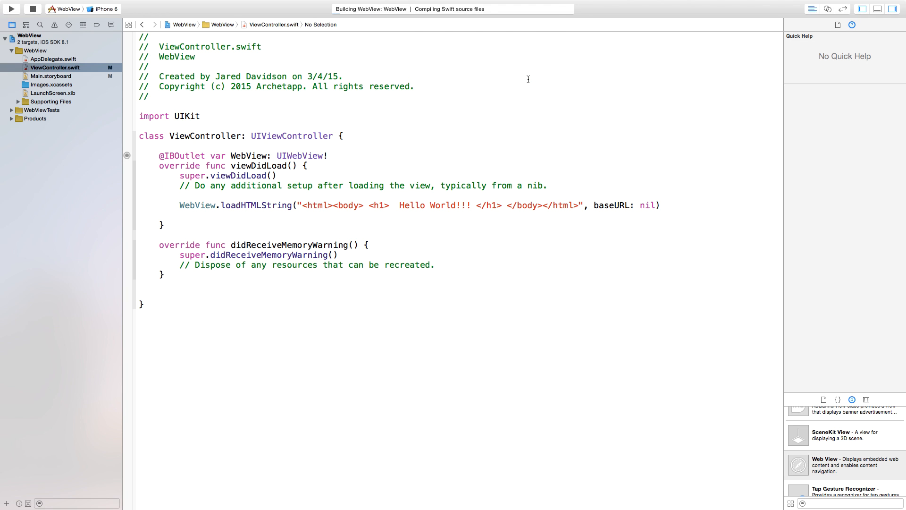
pyautogui.click(10, 9)
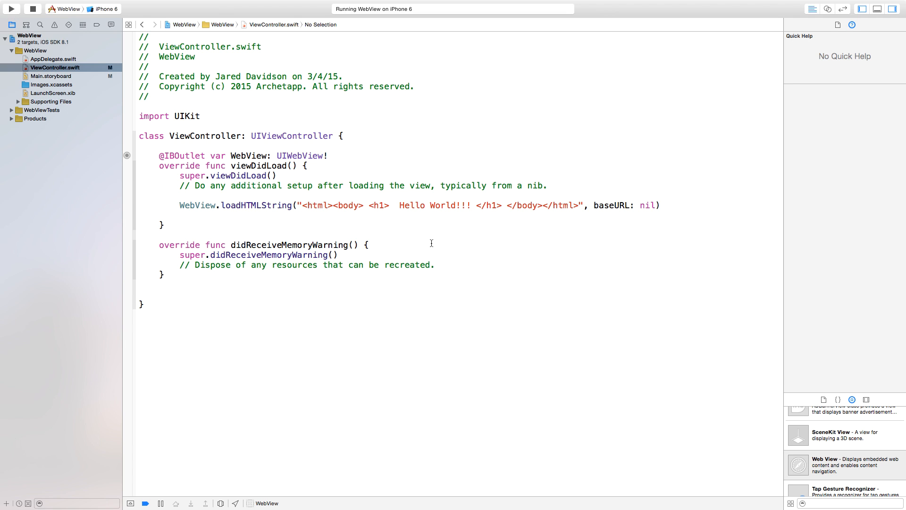
pyautogui.moveTo(425, 230)
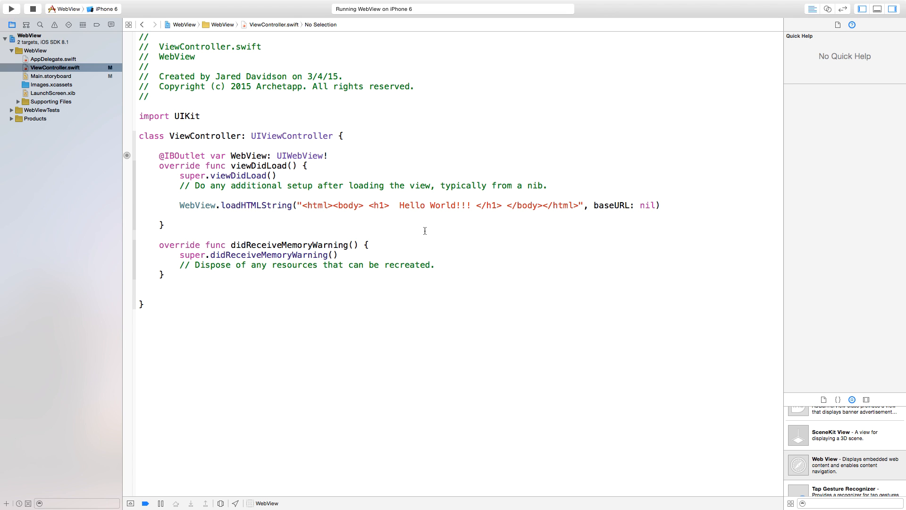
pyautogui.click(139, 323)
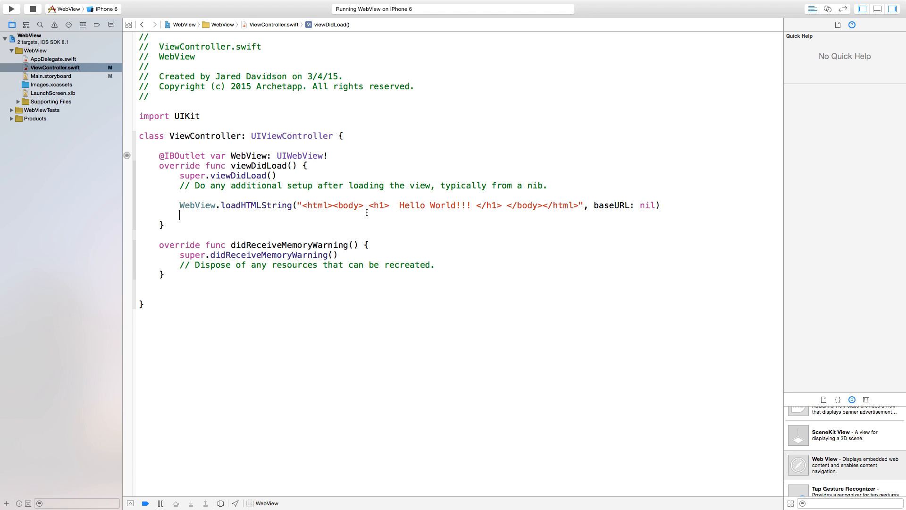
# Replace the loadHTMLString line with a WebView.loadRequest call awaiting an NSURLRequest.
pyautogui.tripleClick(365, 204)
pyautogui.write('W')
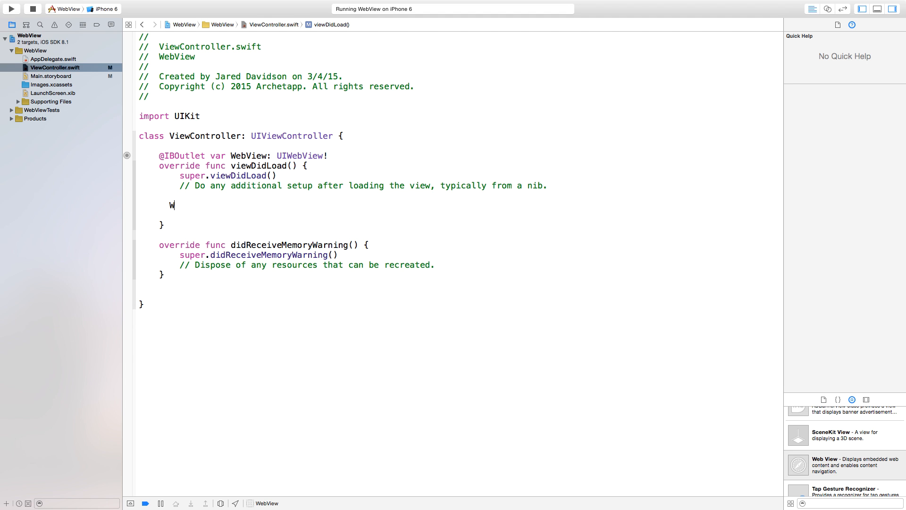
pyautogui.write('ebView.loadRequest(request: NSURLRequest')
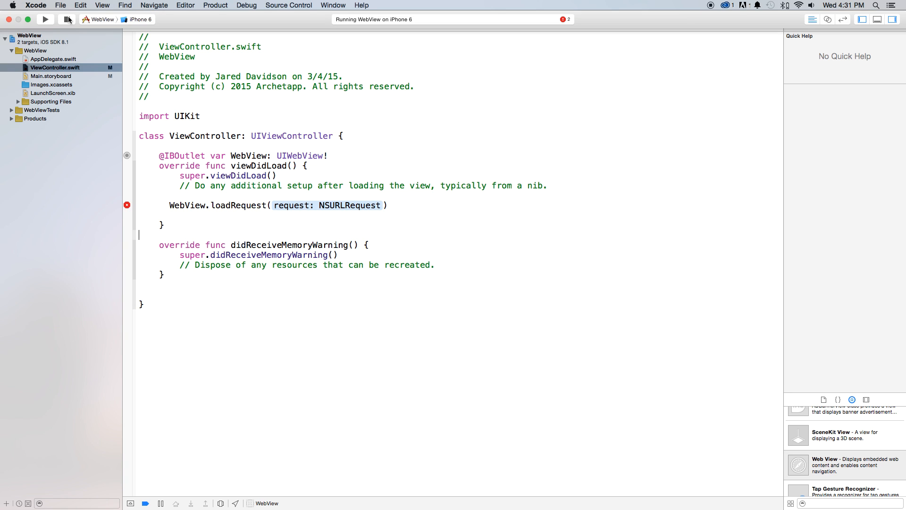
pyautogui.moveTo(79, 5)
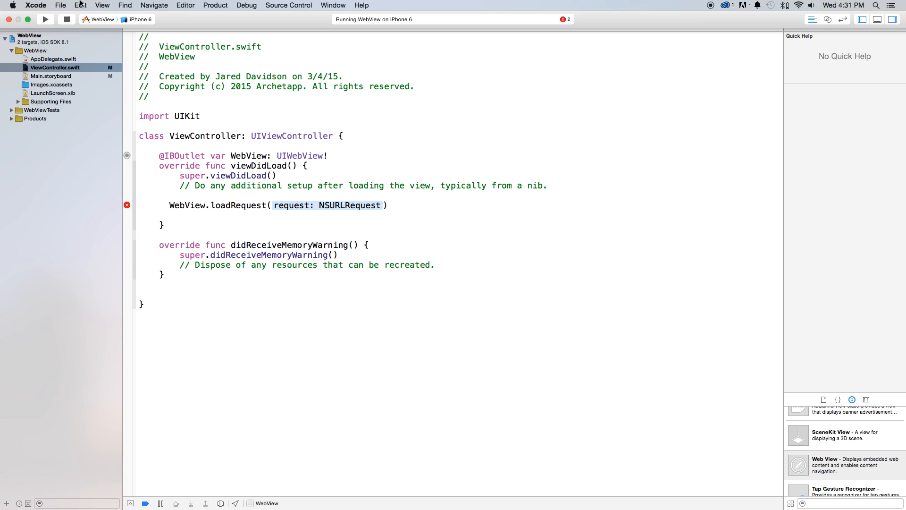
# Create a new empty iOS file named HtmlCode.html in the WebView project.
pyautogui.click(59, 5)
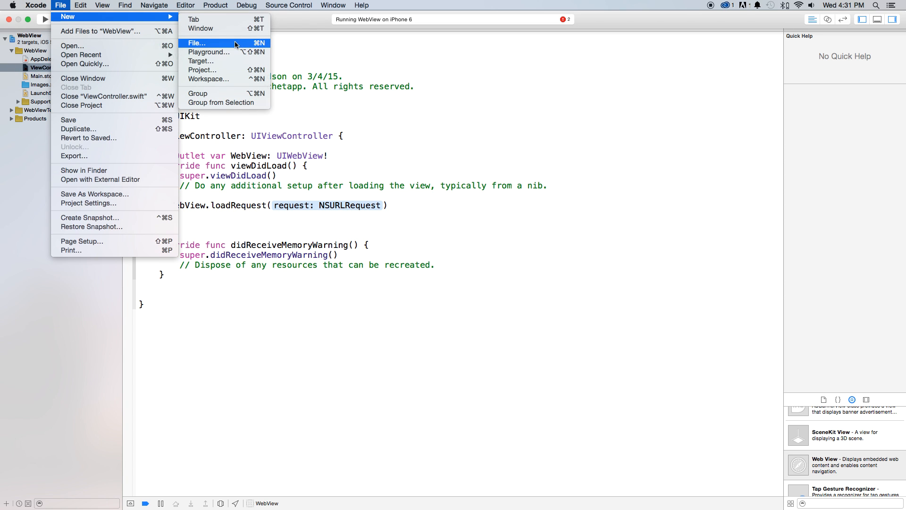
pyautogui.click(196, 42)
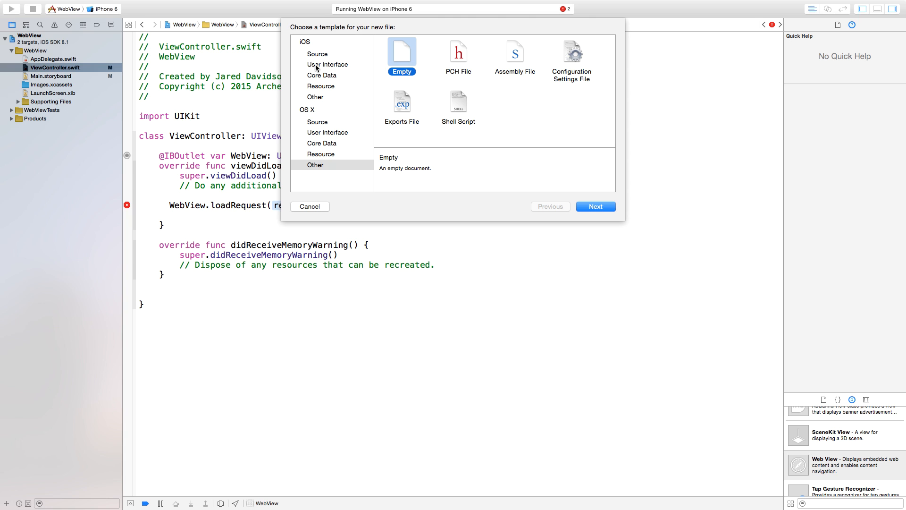
pyautogui.click(315, 96)
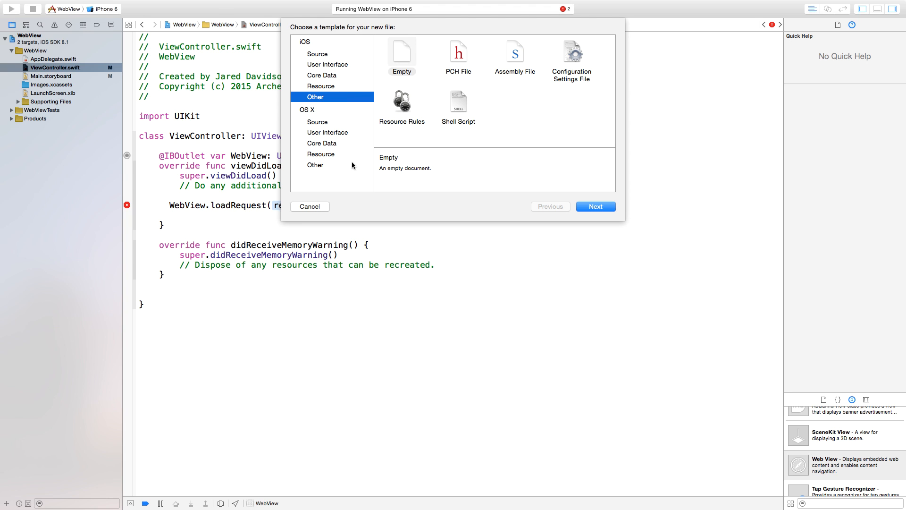
pyautogui.moveTo(398, 52)
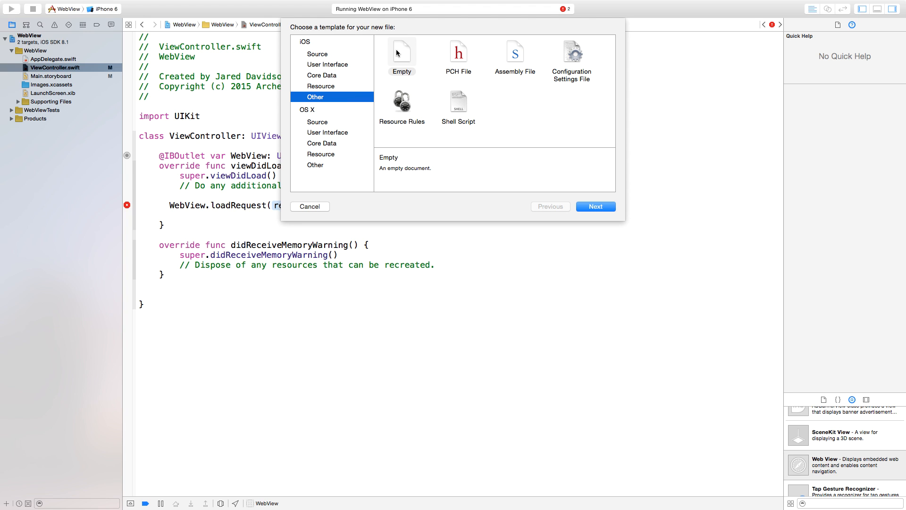
pyautogui.click(596, 207)
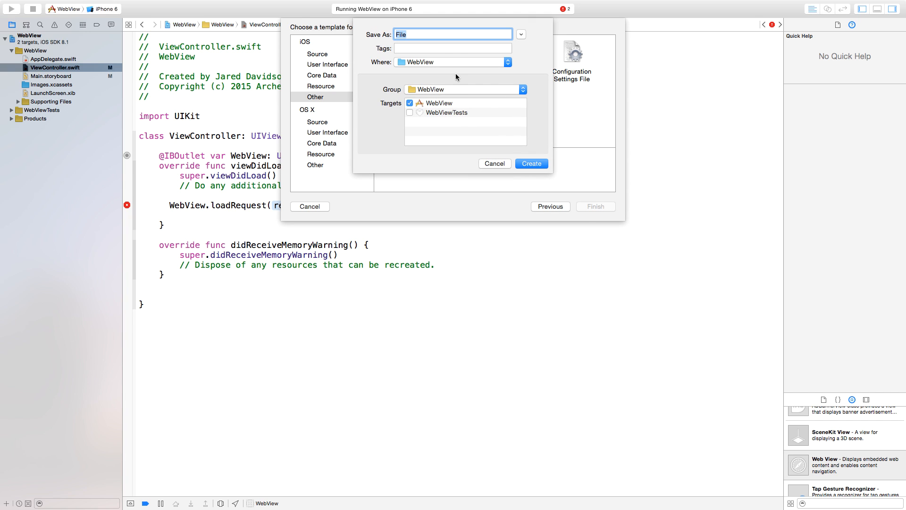
pyautogui.moveTo(452, 58)
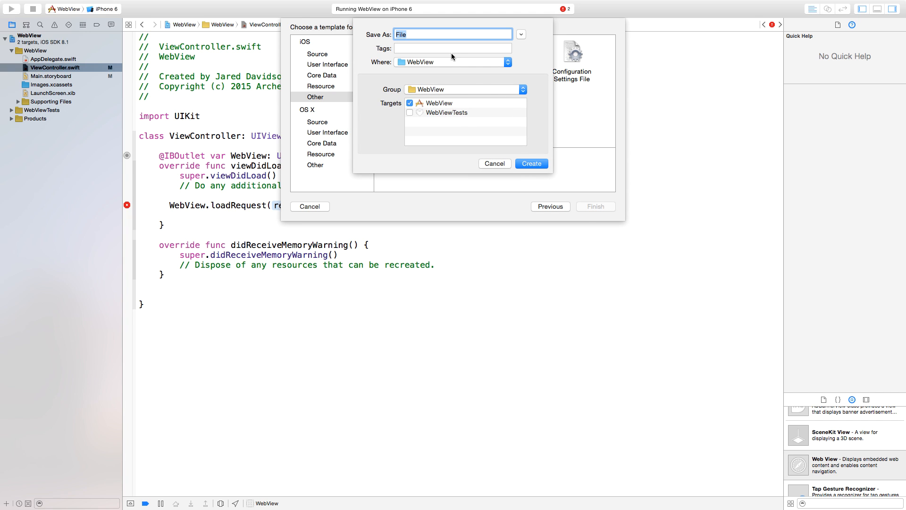
pyautogui.write('Html')
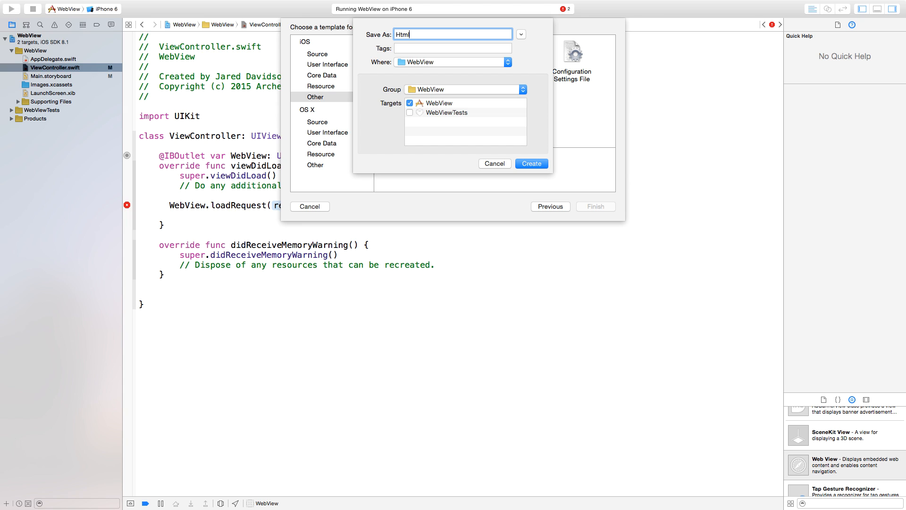
pyautogui.write('Code.html')
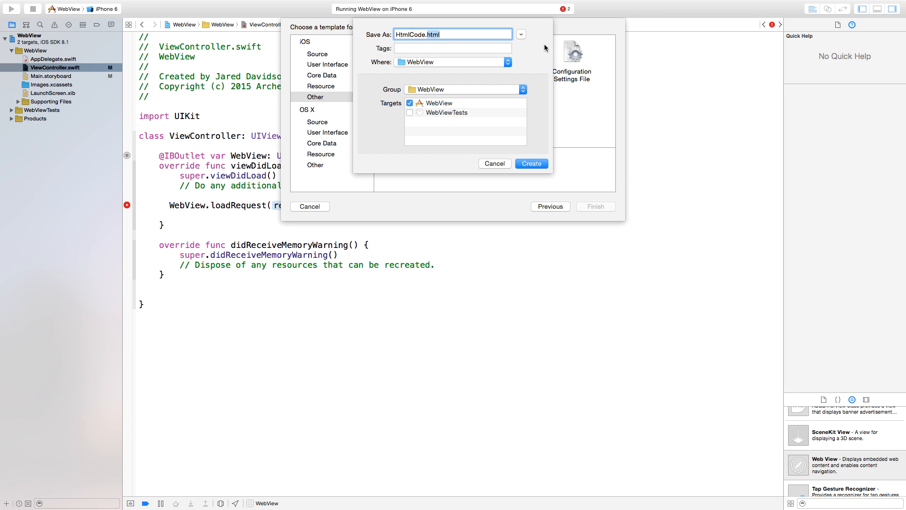
pyautogui.moveTo(540, 166)
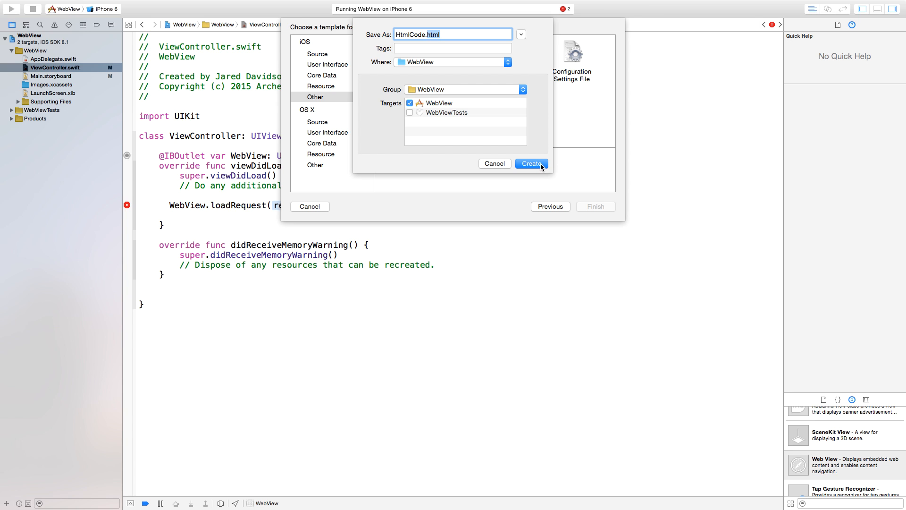
pyautogui.click(530, 163)
pyautogui.write('<body>')
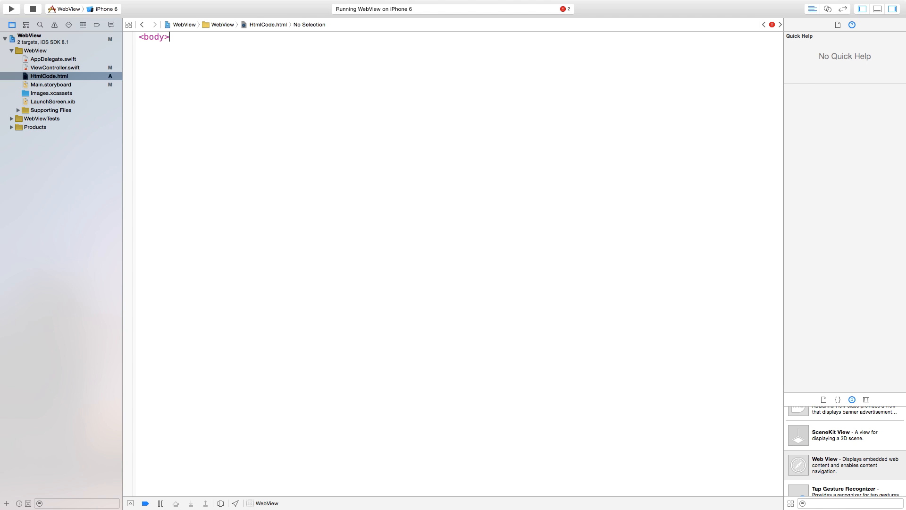
# Fill HtmlCode.html with html and body tags and an h1 reading Hello World!!!
pyautogui.write('<>')
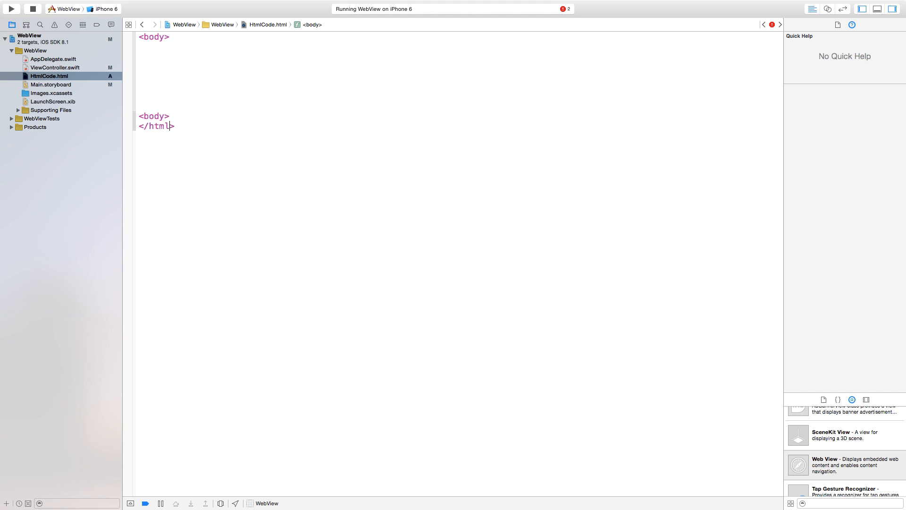
pyautogui.click(139, 37)
pyautogui.write('<html>')
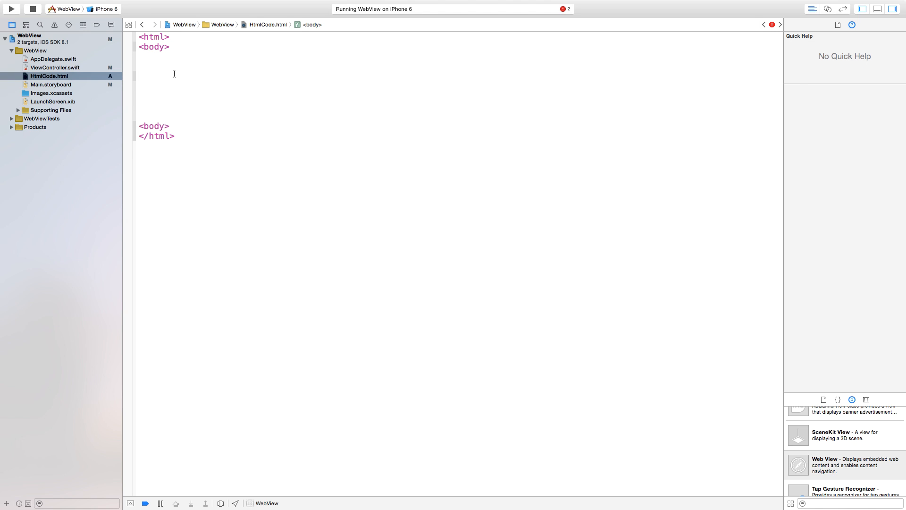
pyautogui.write('<')
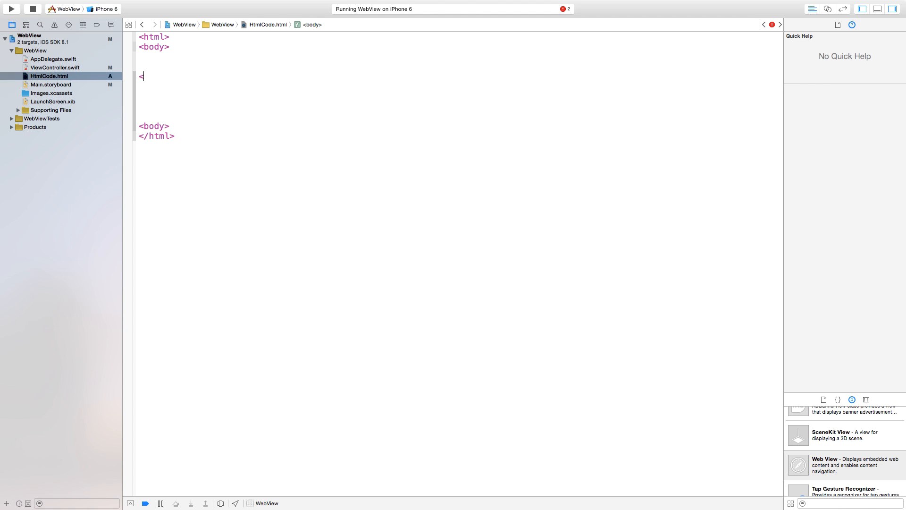
pyautogui.write('h1>')
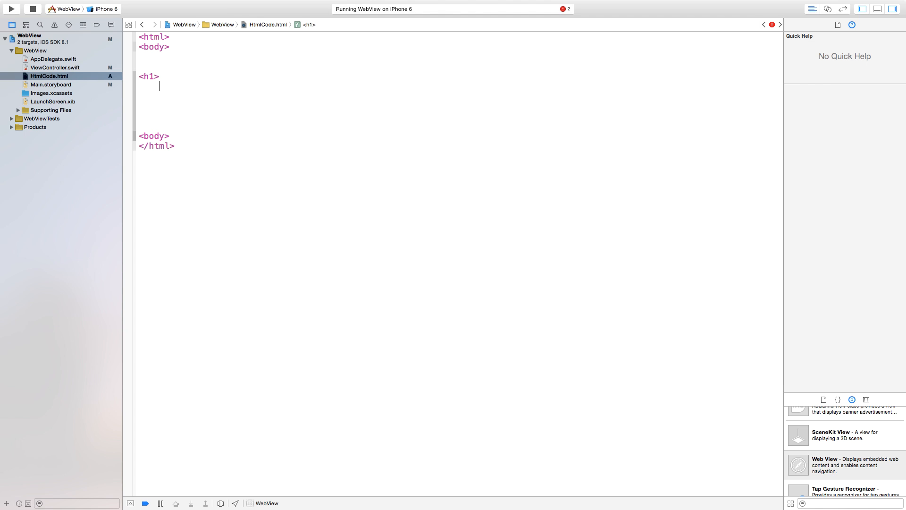
pyautogui.write('Hell')
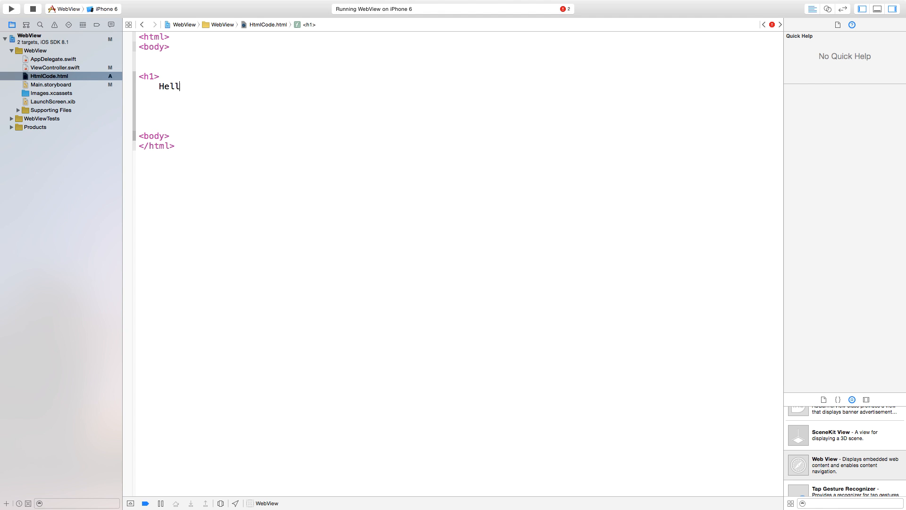
pyautogui.write('o World!!!')
pyautogui.click(280, 95)
pyautogui.write('</h1>')
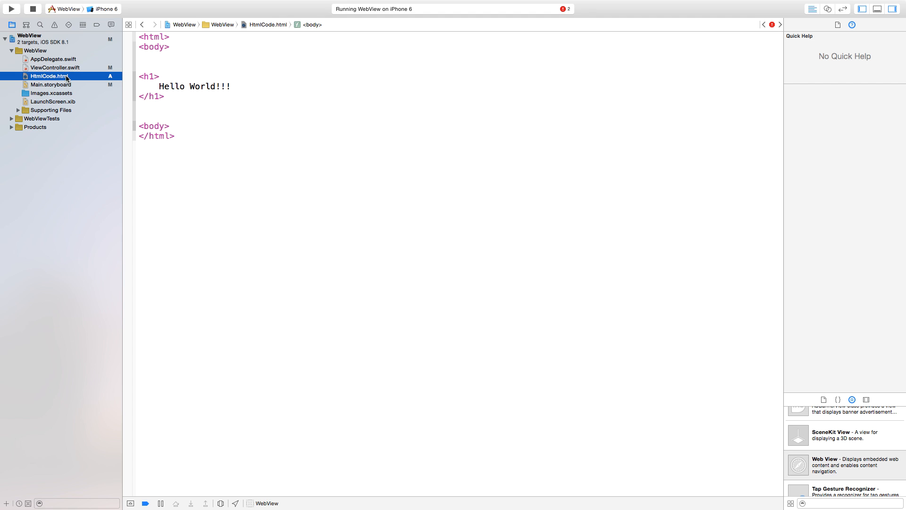
# In ViewController.swift, build the request from NSBundle.mainBundle() pathForResource.
pyautogui.click(55, 67)
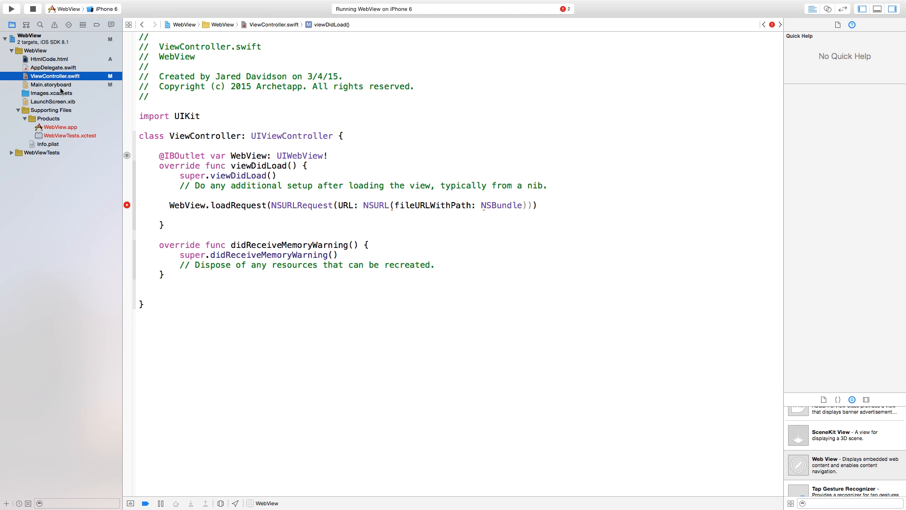
pyautogui.click(500, 204)
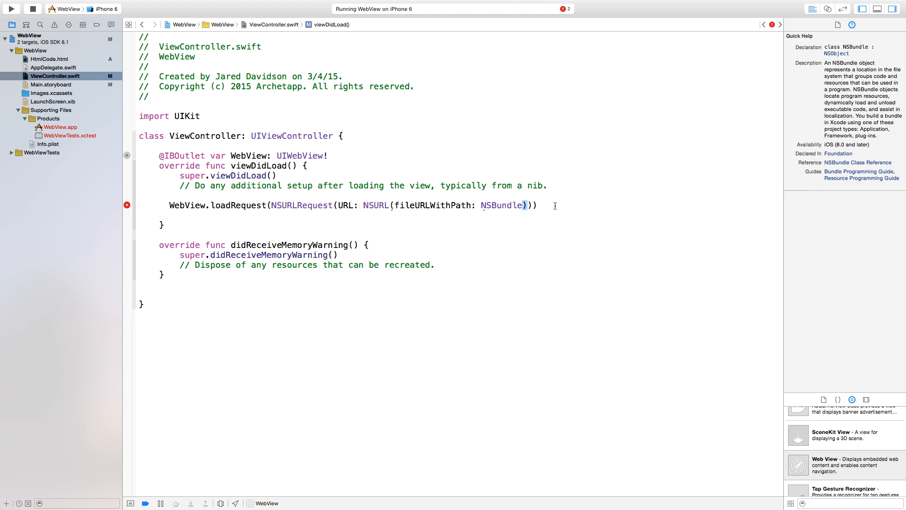
pyautogui.write('.mainBundle()')
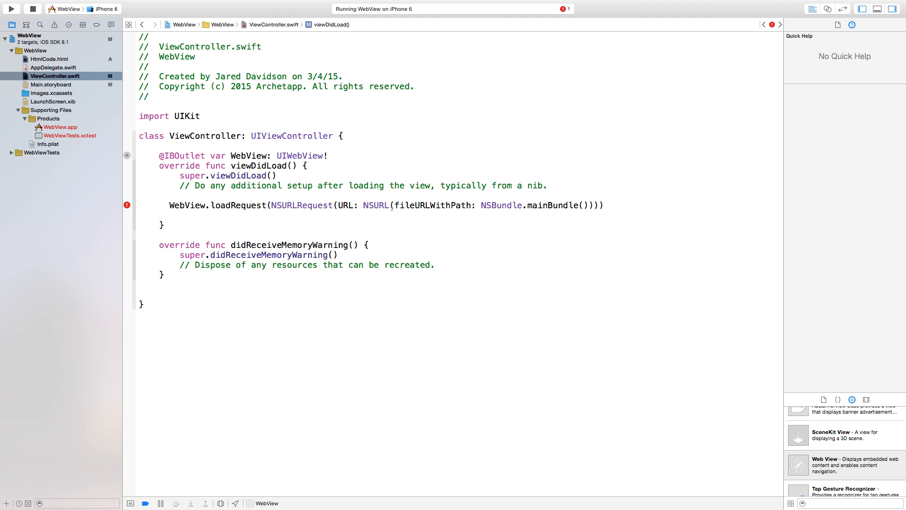
pyautogui.moveTo(591, 218)
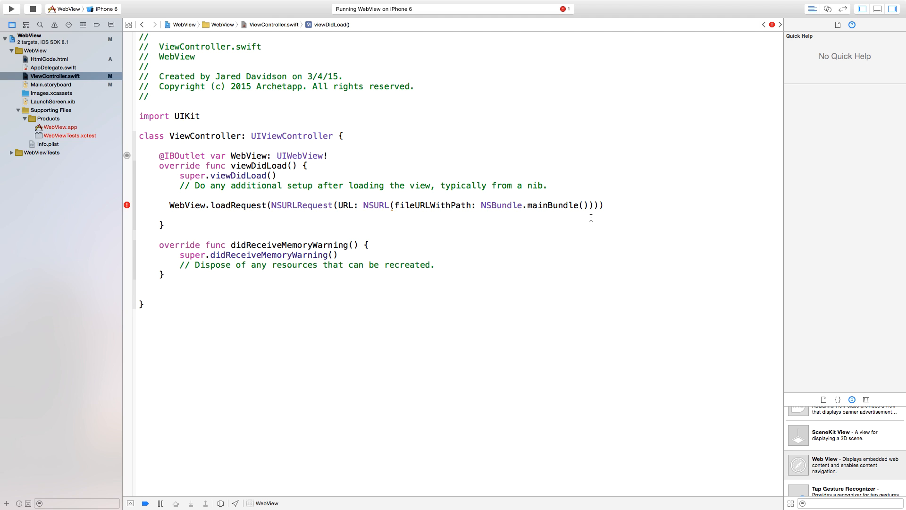
pyautogui.write('.pathh\\')
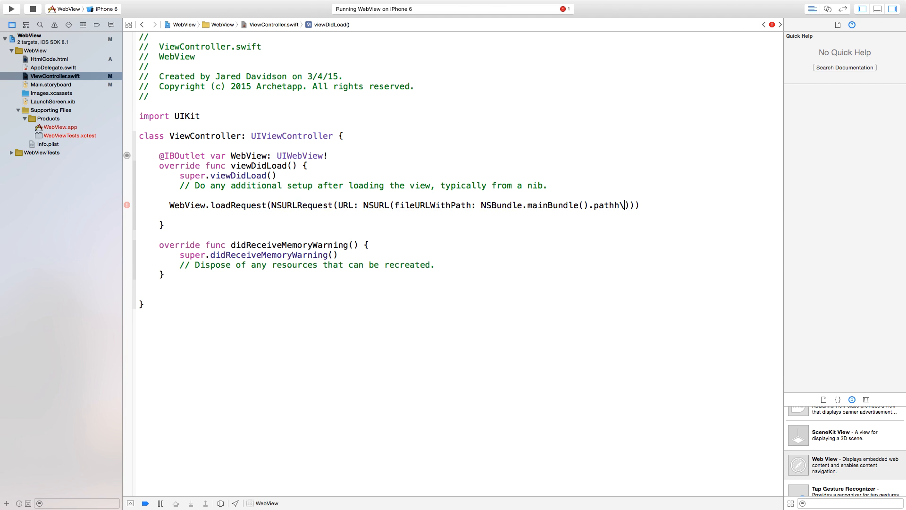
pyautogui.press('backspace')
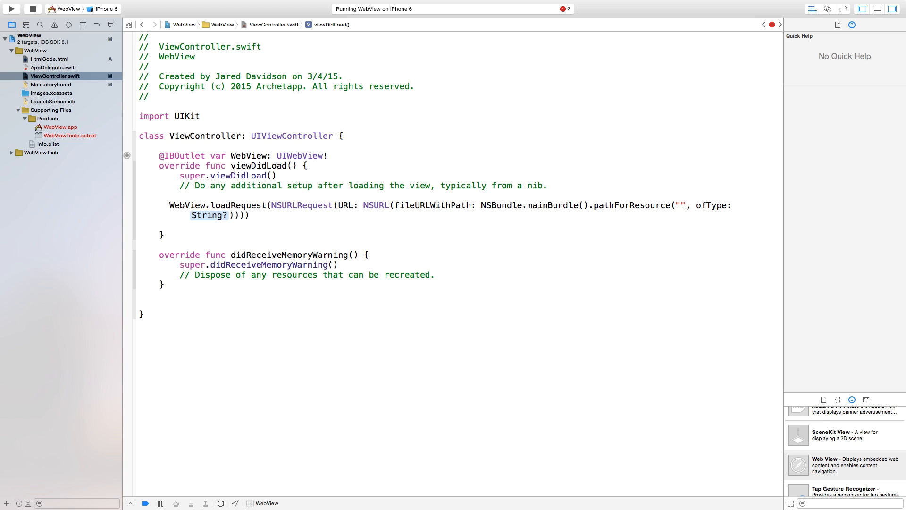
# Set the resource name to "HtmlCode" and the ofType argument to "html".
pyautogui.click(126, 204)
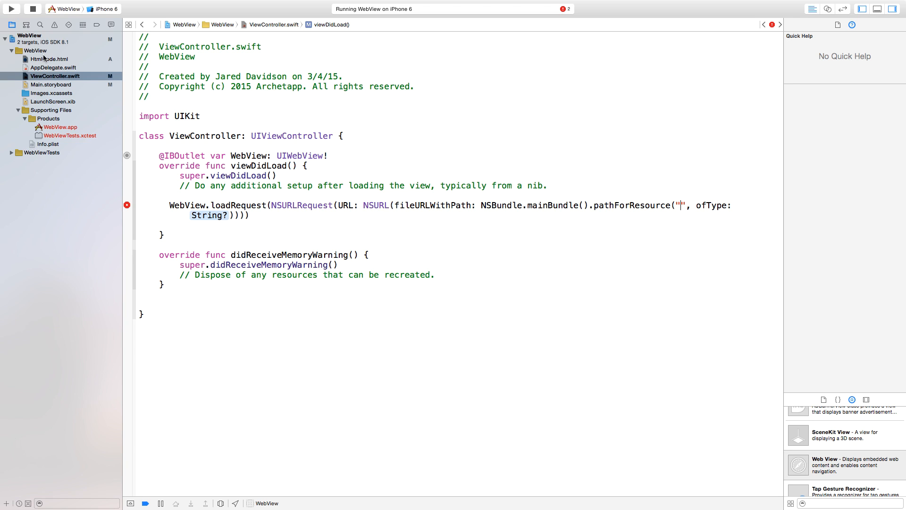
pyautogui.write('Html')
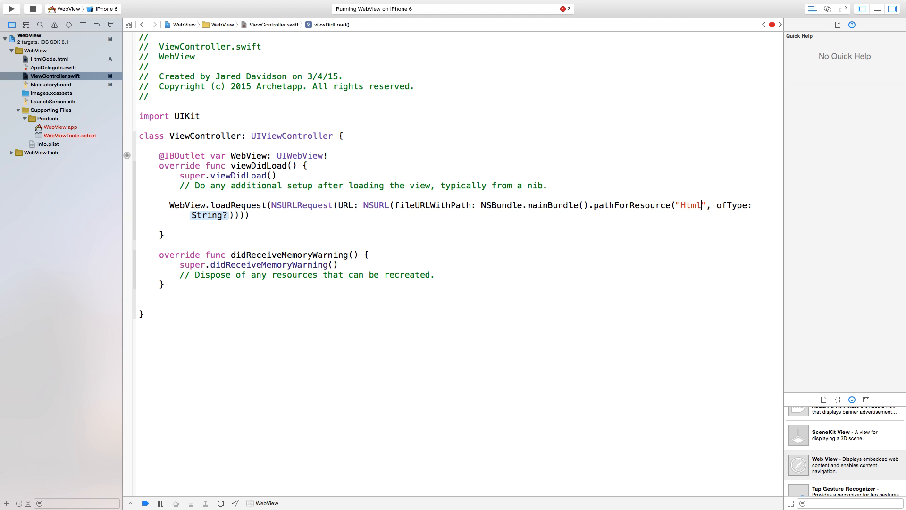
pyautogui.write('Code')
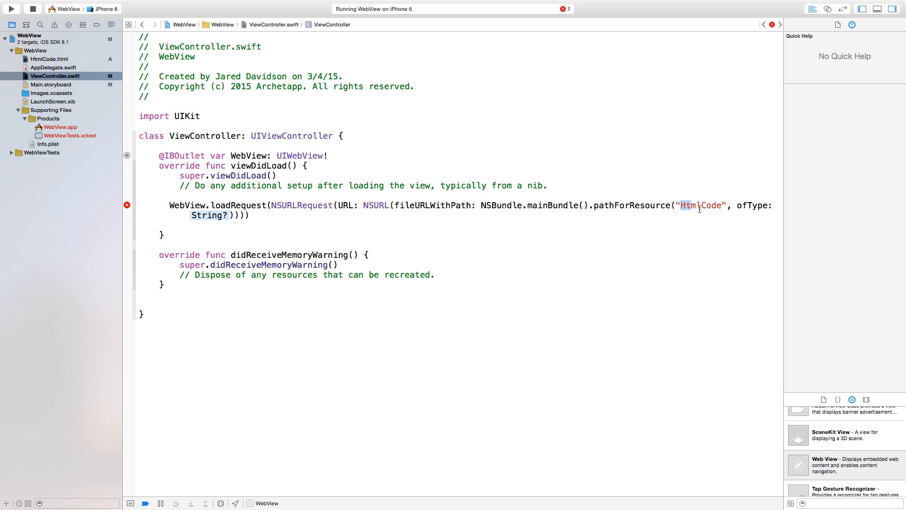
pyautogui.click(179, 224)
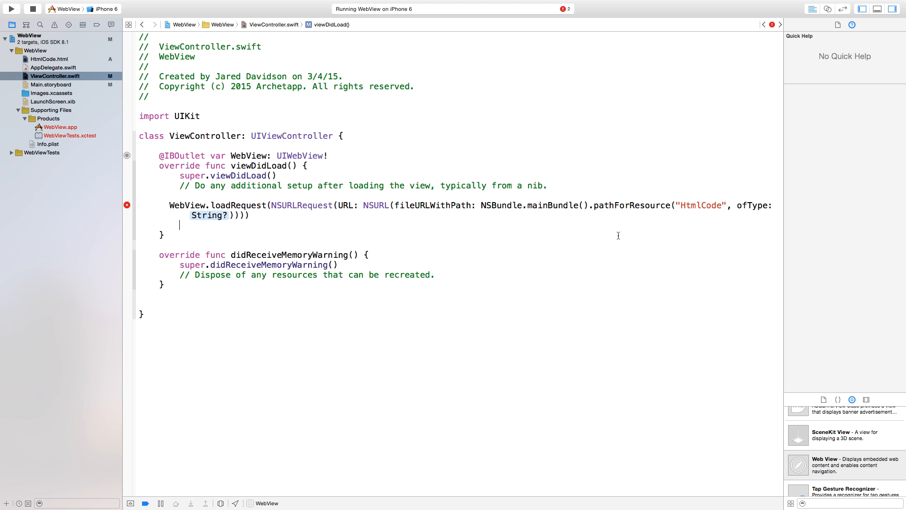
pyautogui.doubleClick(208, 215)
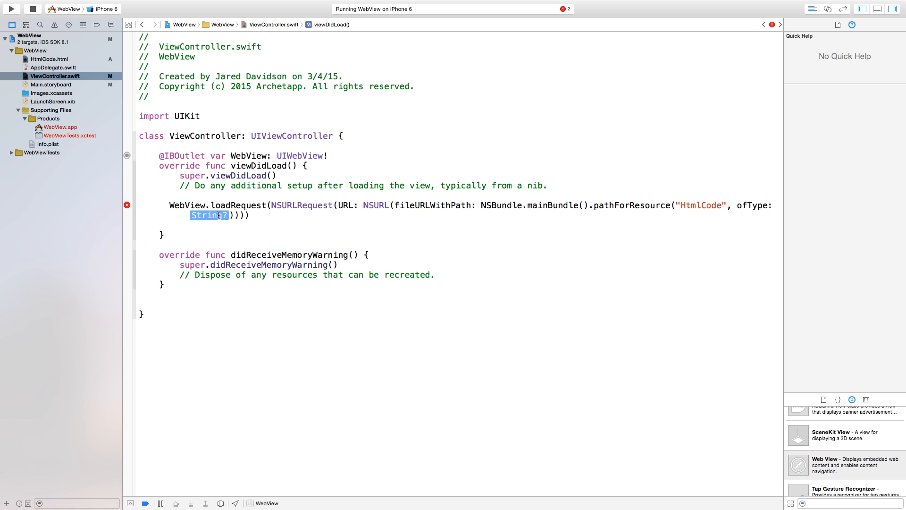
pyautogui.write('""')
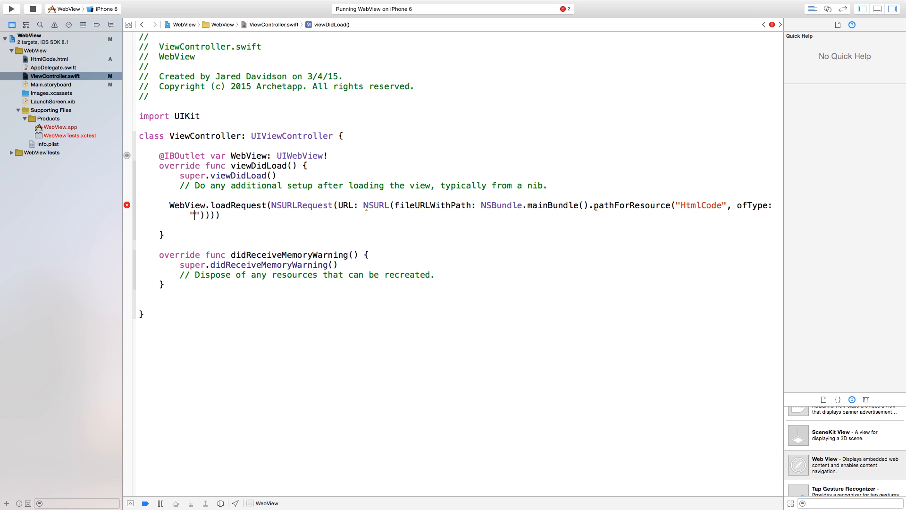
pyautogui.write('html')
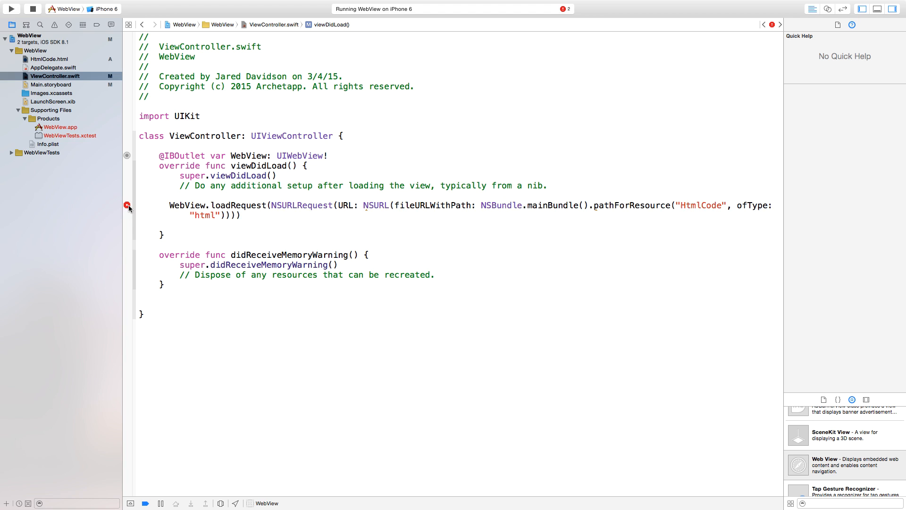
# Apply the Fix-its adding forced unwraps after the optional bundle path and NSURL.
pyautogui.click(128, 205)
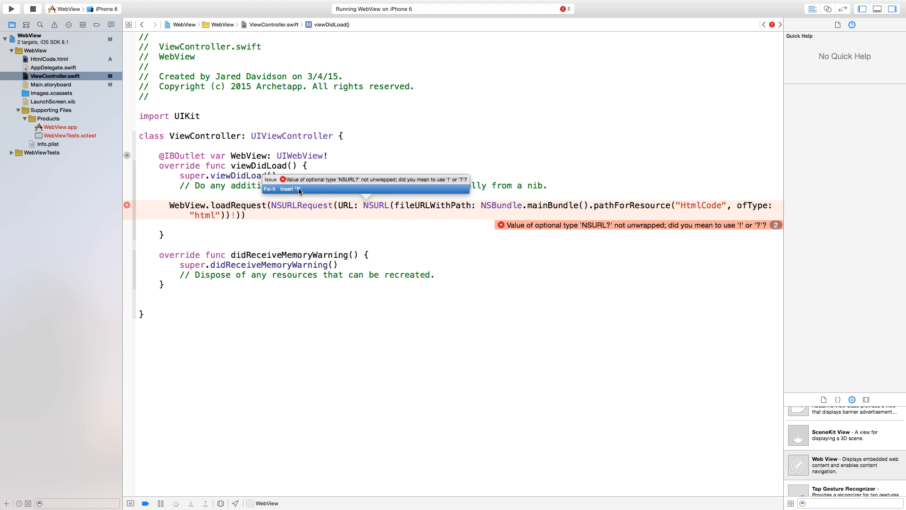
pyautogui.click(289, 189)
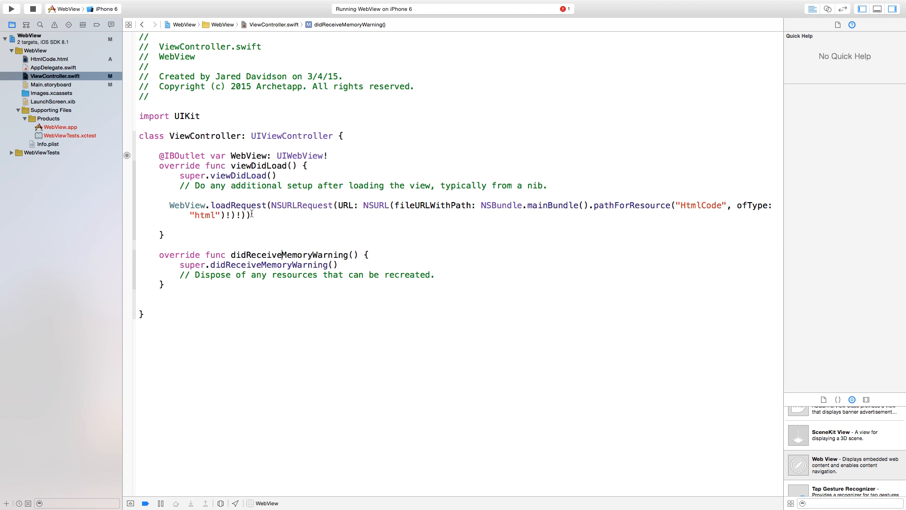
pyautogui.click(251, 215)
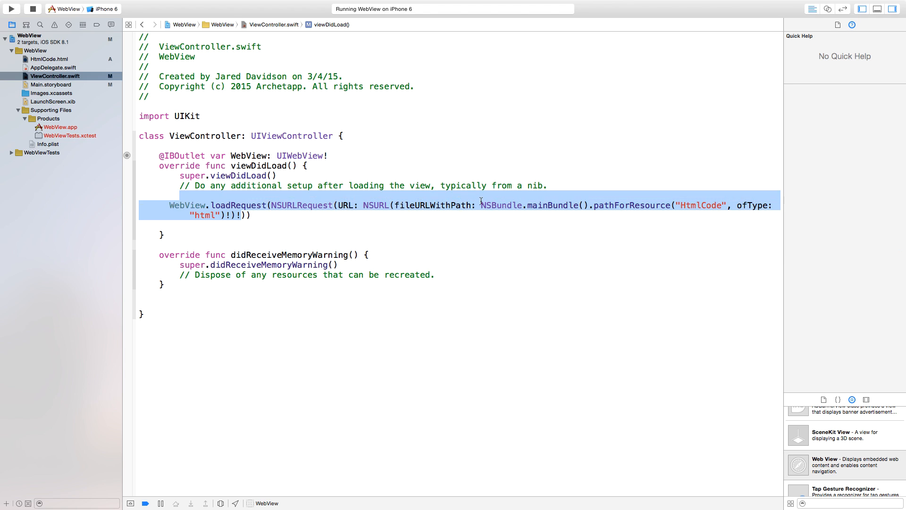
pyautogui.click(379, 205)
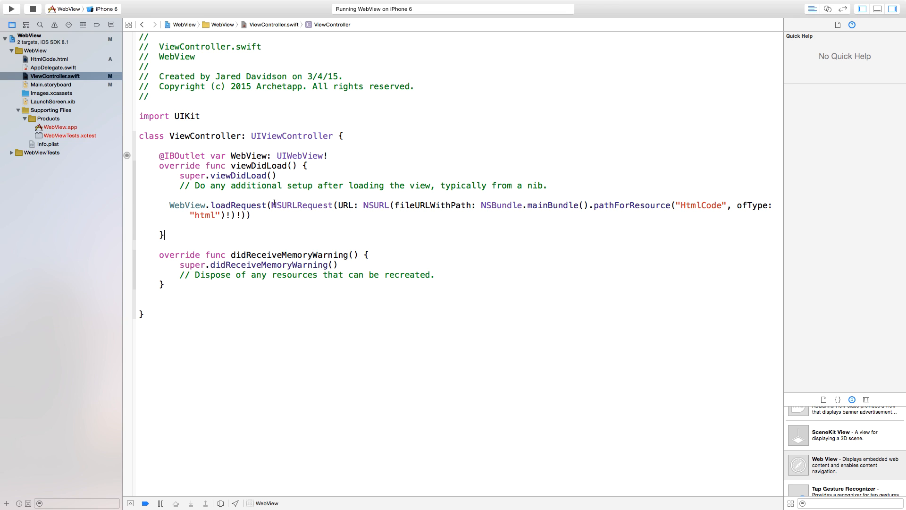
pyautogui.moveTo(277, 225)
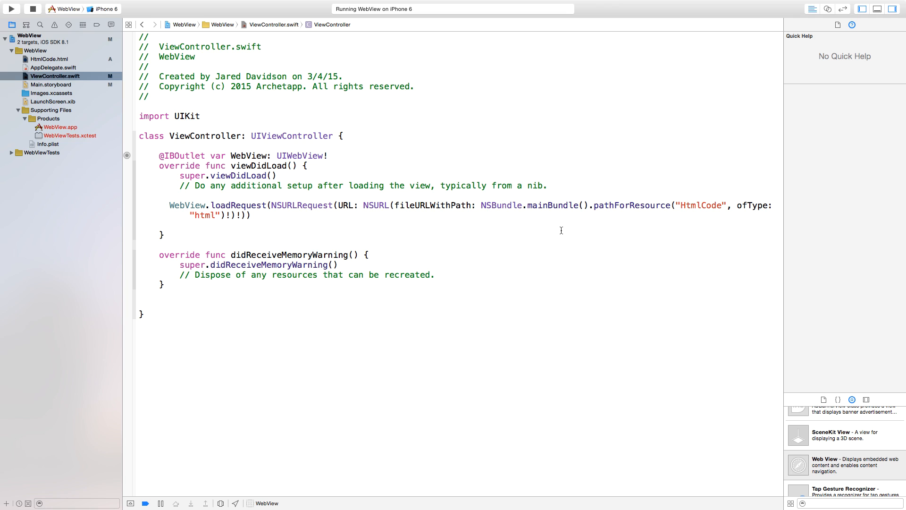
pyautogui.moveTo(716, 217)
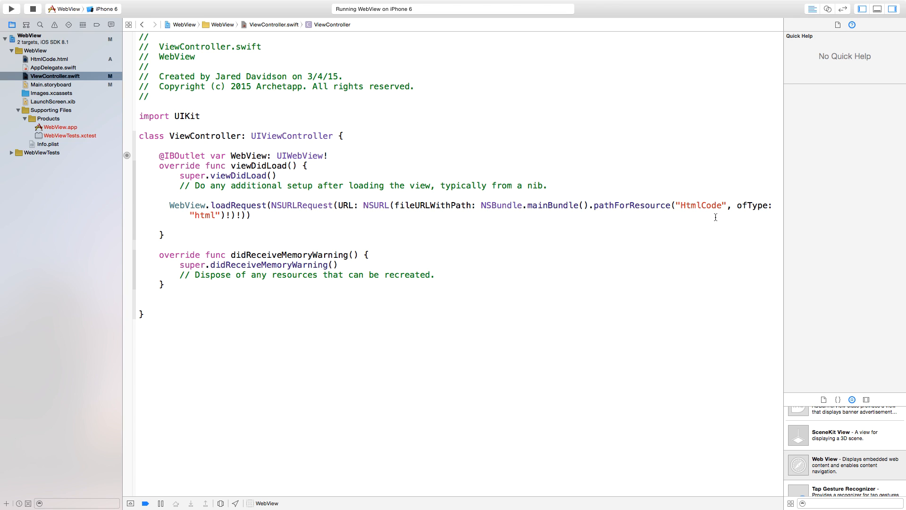
pyautogui.click(165, 235)
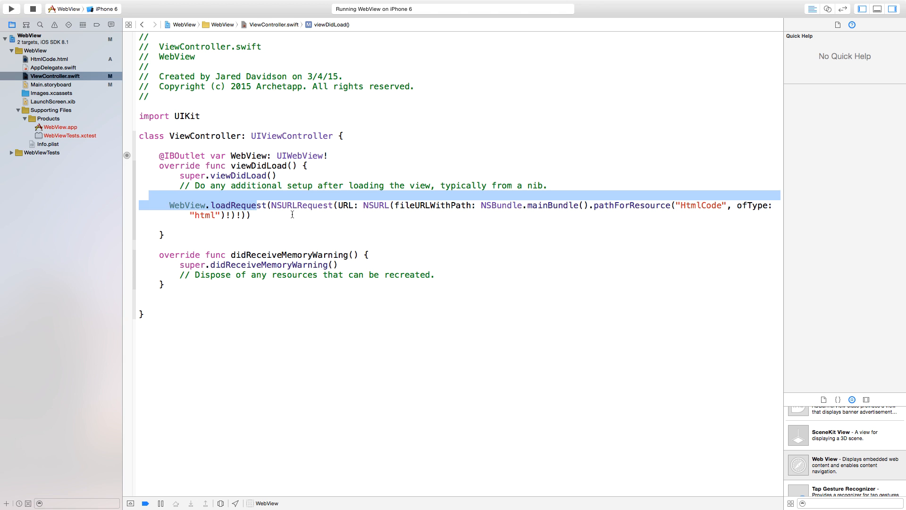
# Rebuild and relaunch the app so it shows the bundled Hello World!!! heading.
pyautogui.click(10, 9)
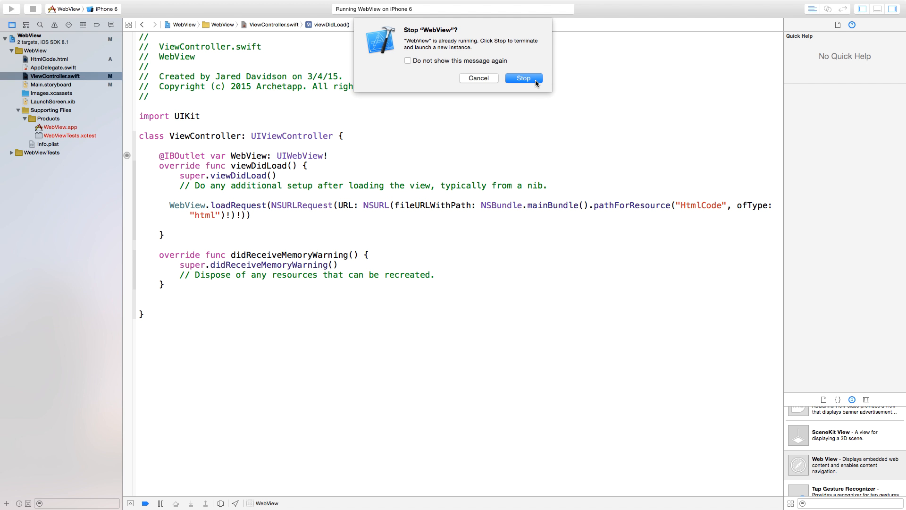
pyautogui.click(522, 79)
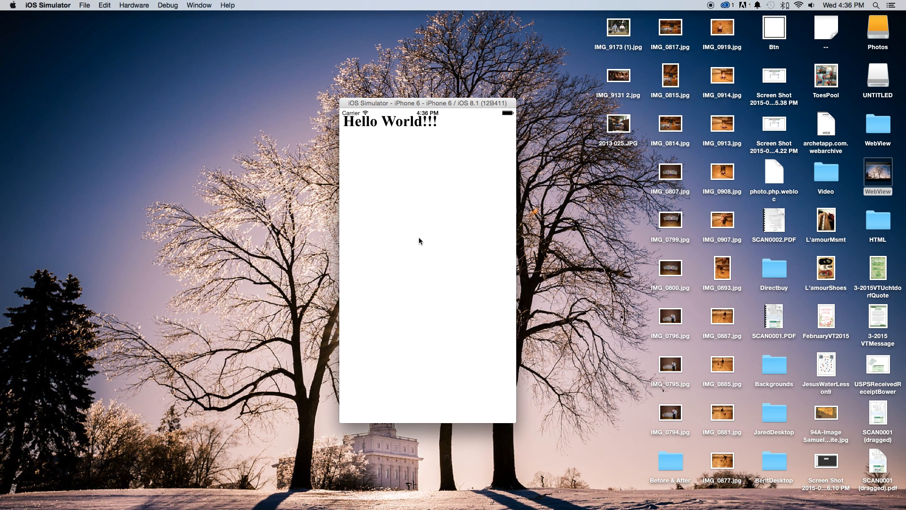
pyautogui.moveTo(168, 33)
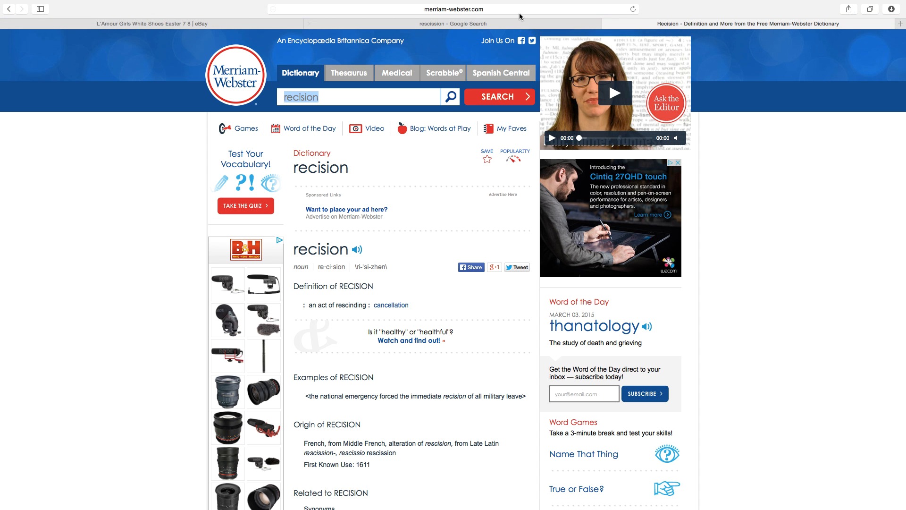
# Visit youtube.com in Safari and show the home page source via Develop.
pyautogui.click(454, 8)
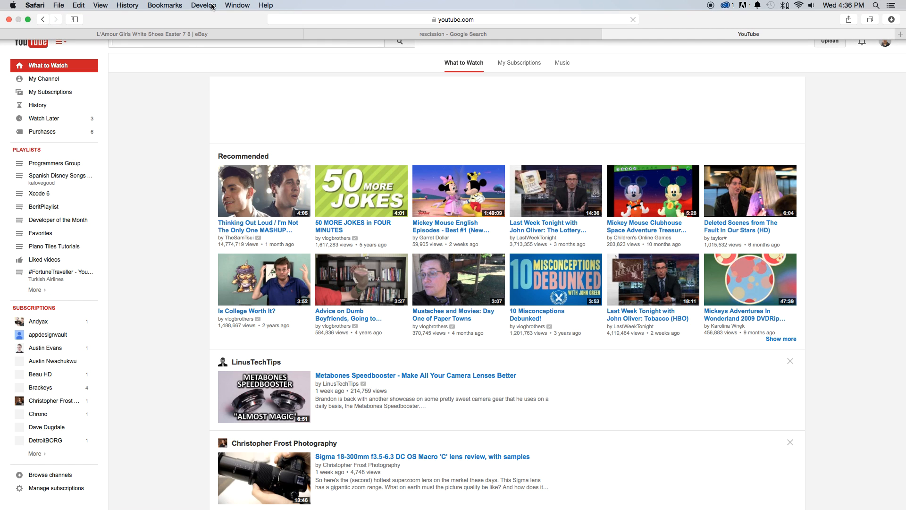
pyautogui.click(204, 6)
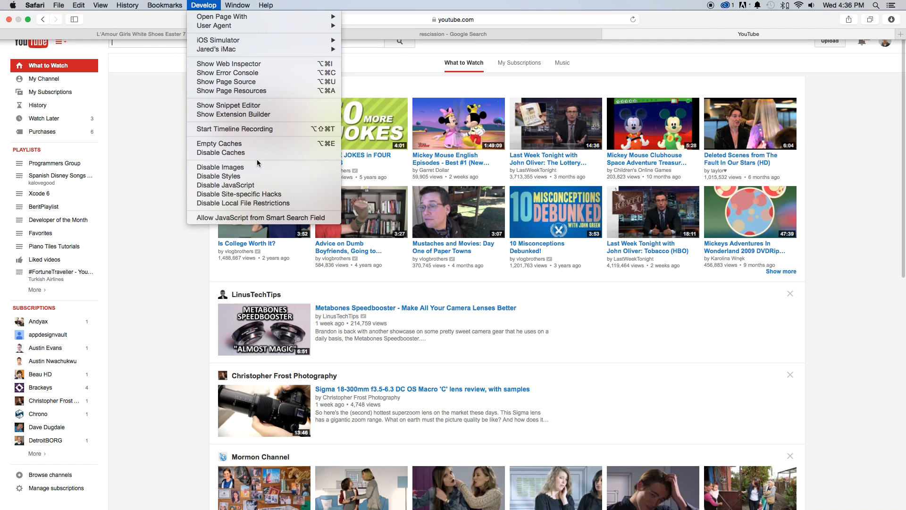
pyautogui.moveTo(226, 81)
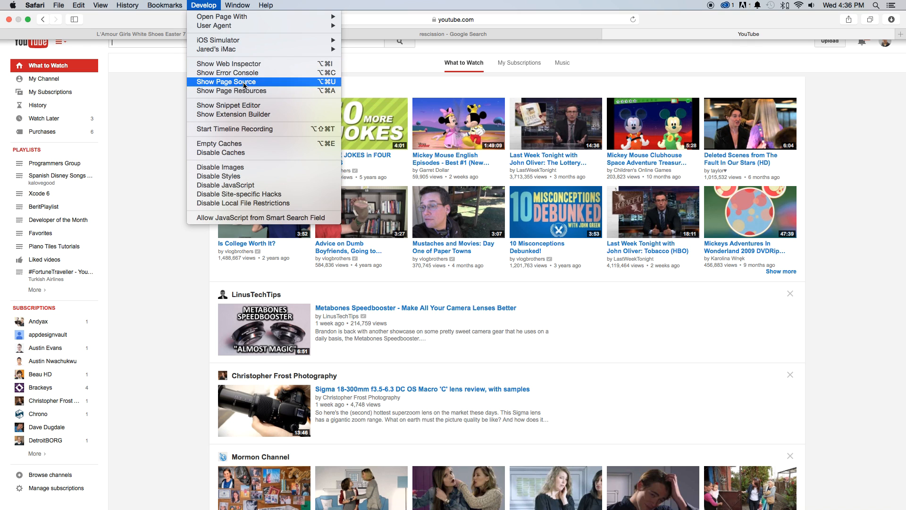
pyautogui.click(230, 91)
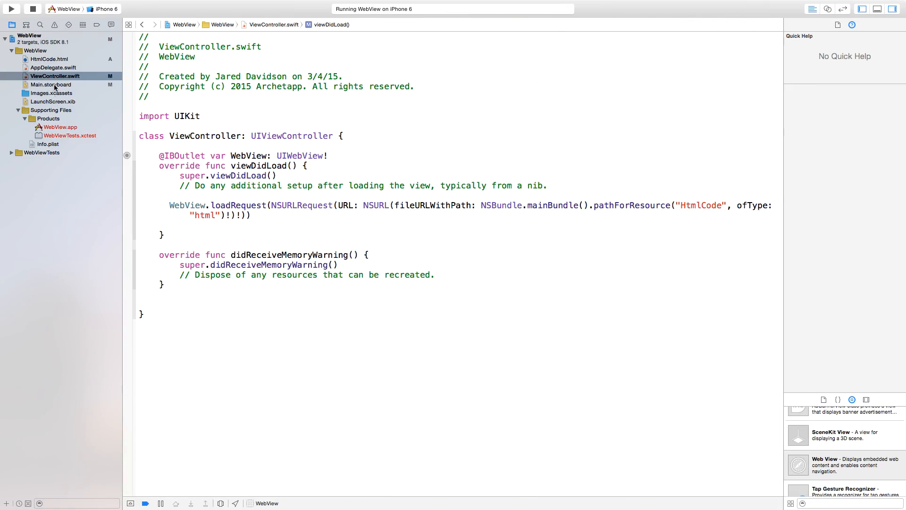
# Paste the YouTube page source over the Hello World markup in HtmlCode.html and run.
pyautogui.click(48, 59)
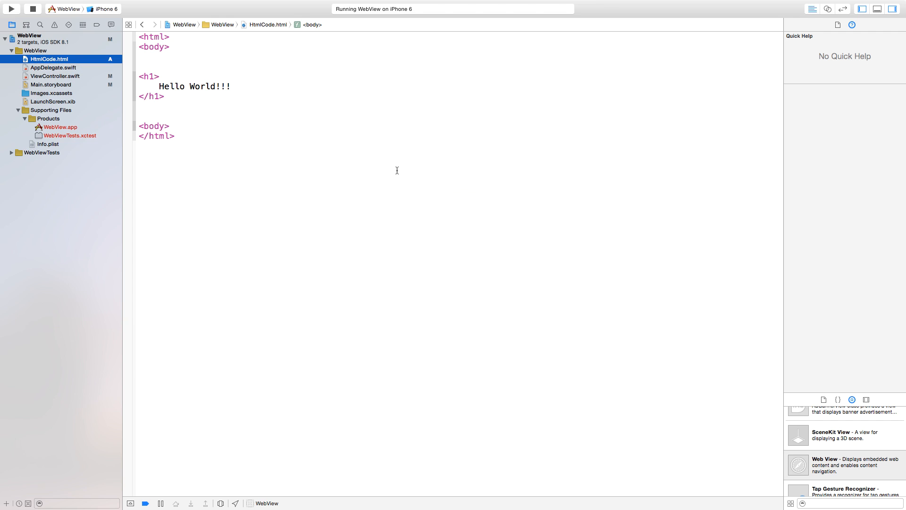
pyautogui.press('cmd+a')
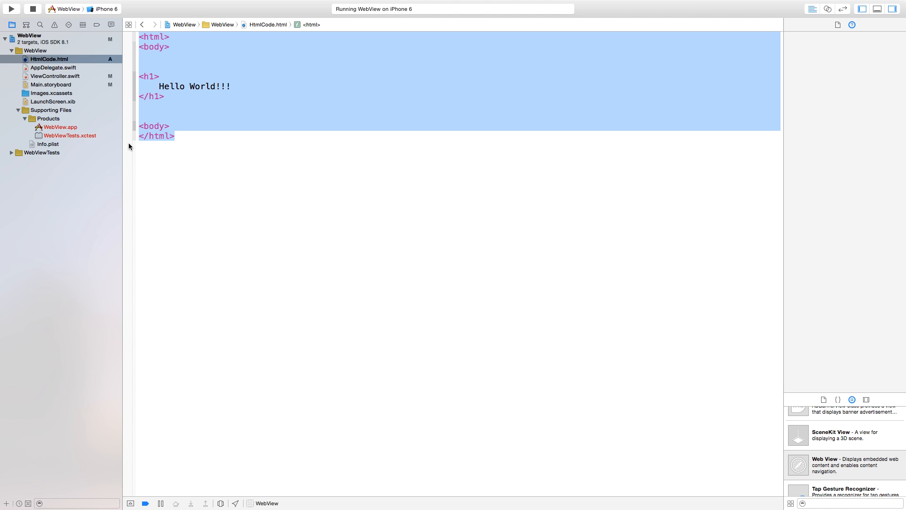
pyautogui.moveTo(197, 127)
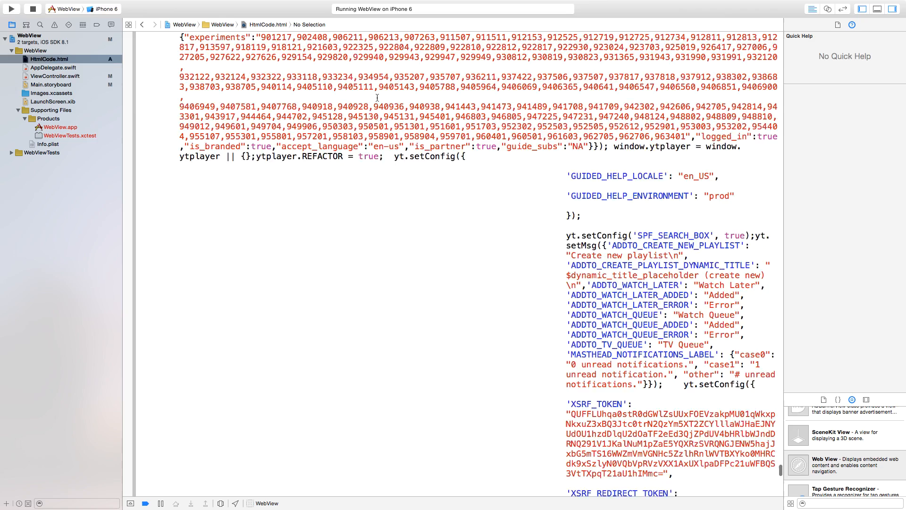
pyautogui.click(9, 9)
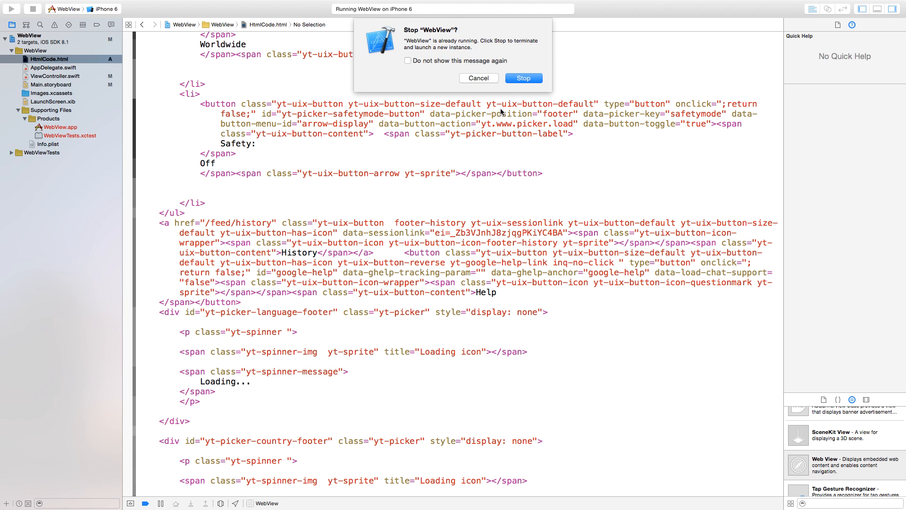
# Relaunch the app and scroll the simulator's unstyled YouTube page with its What to Watch list.
pyautogui.click(523, 79)
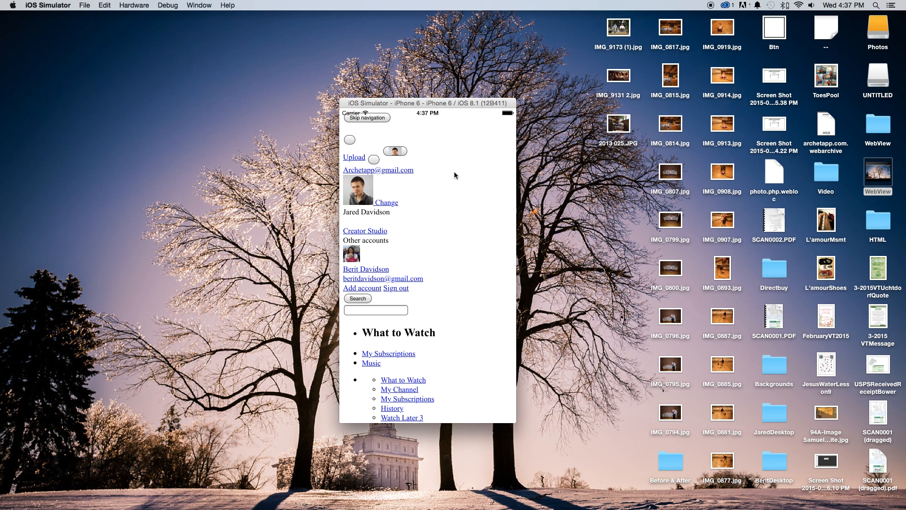
pyautogui.scroll(-3)
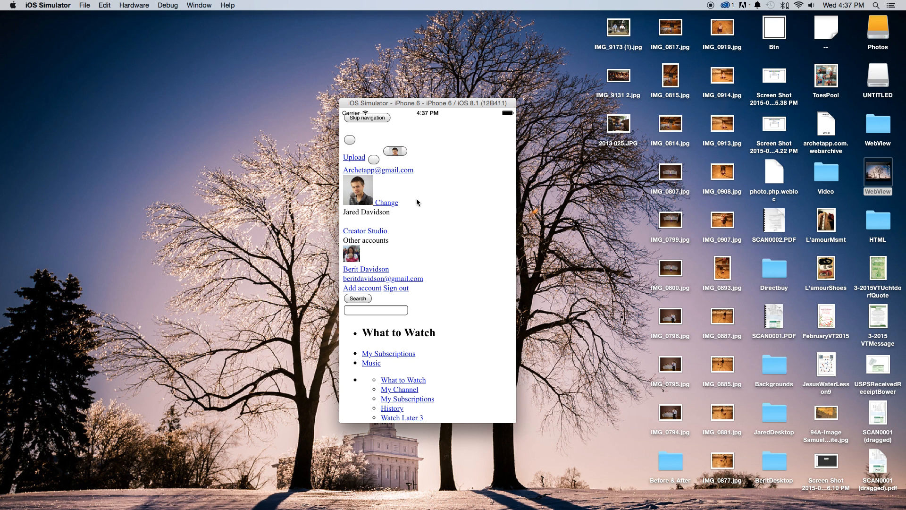
pyautogui.moveTo(440, 223)
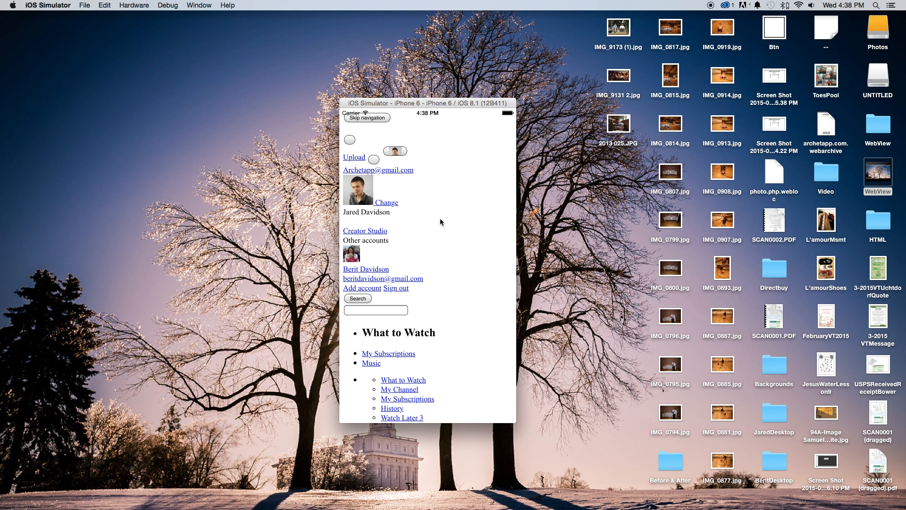